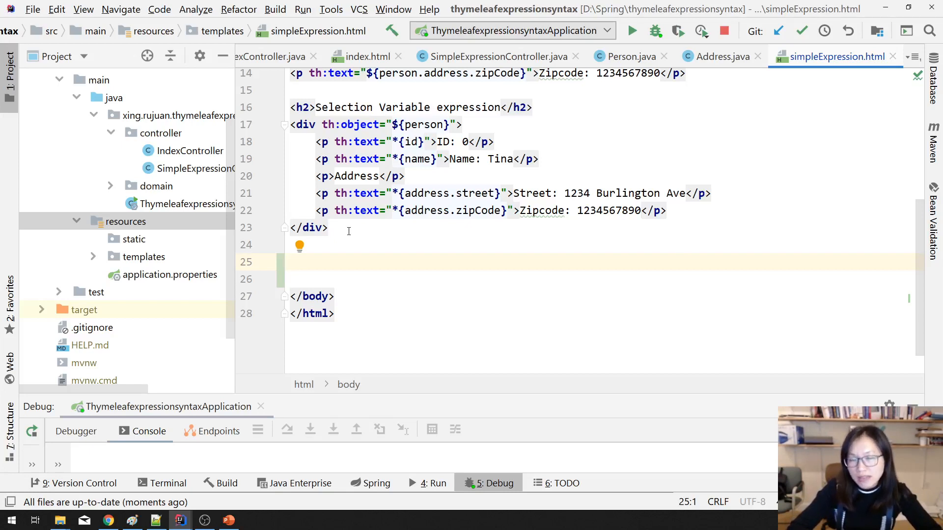
- Type <h2>Message Expression</h2> on line 25 of simpleExpression.html
text(<h2>Me</h2>)
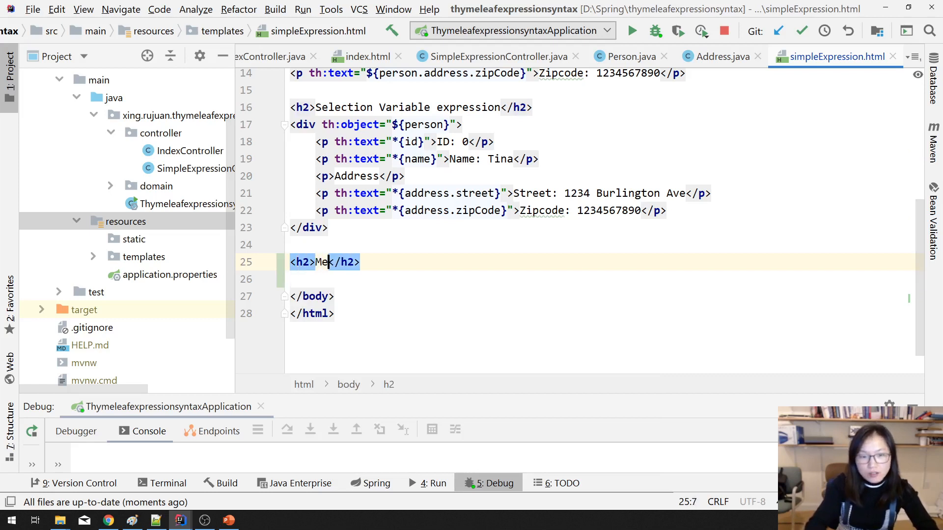
text(ssageEx)
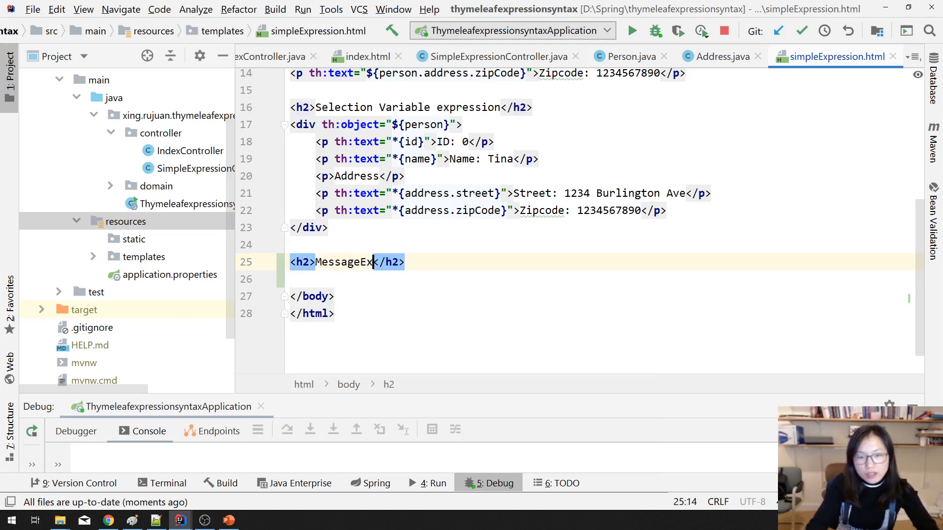
text(Expression)
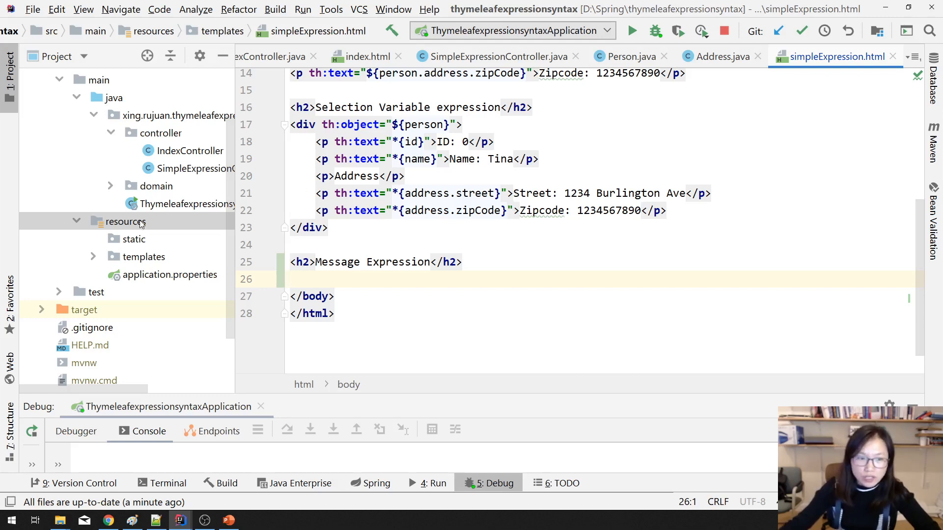
- Create messages.properties in resources with the entry channel.name=Miss Xing
right_click(124, 221)
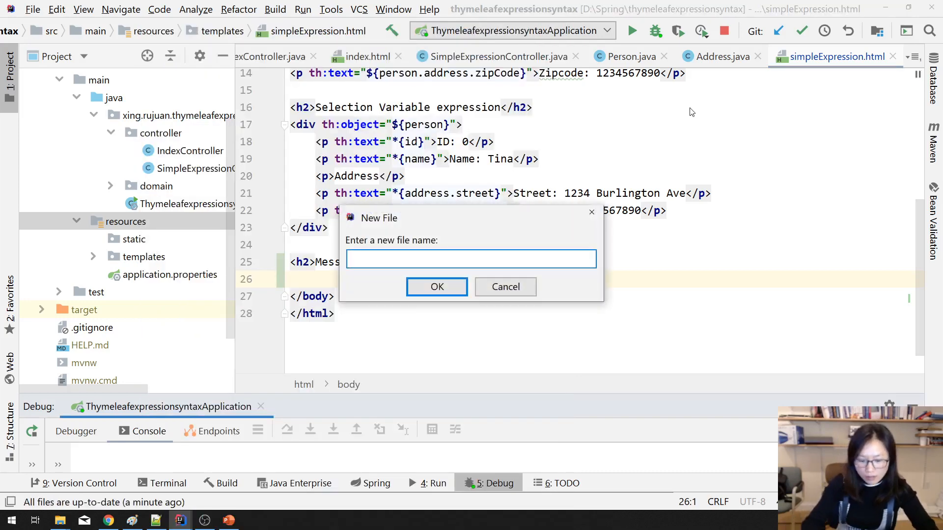
text(messages.pr)
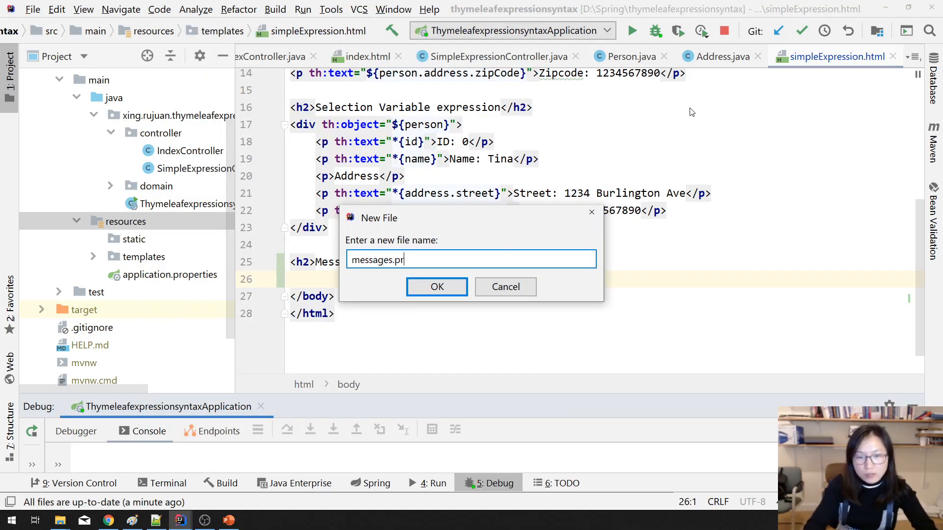
click(437, 287)
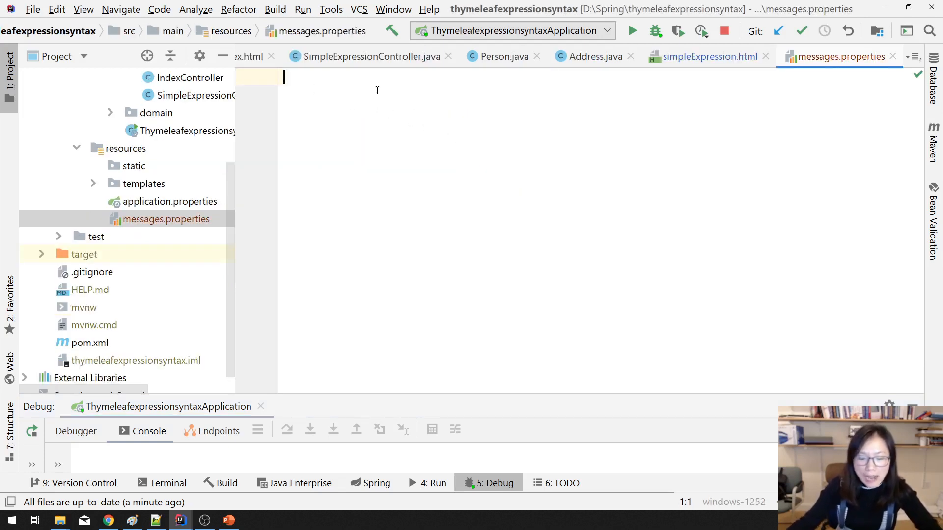
text(chann)
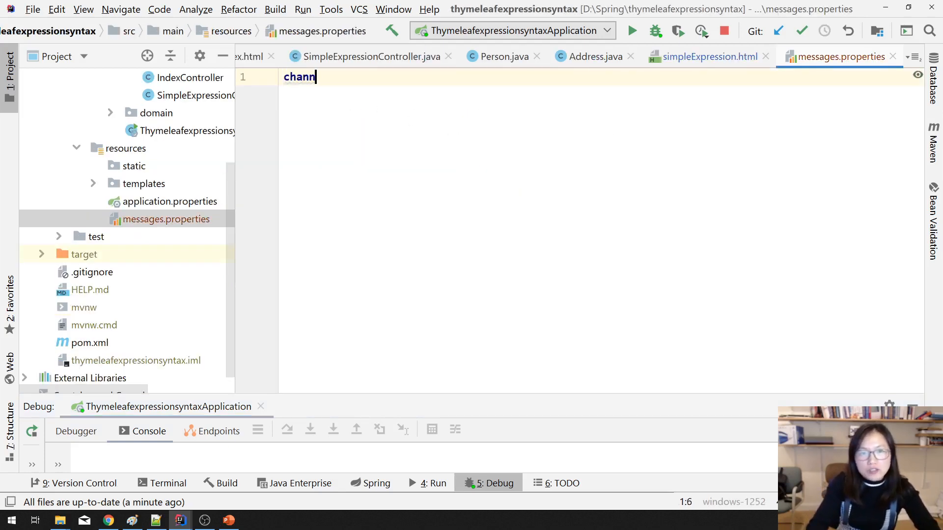
text(el.name=)
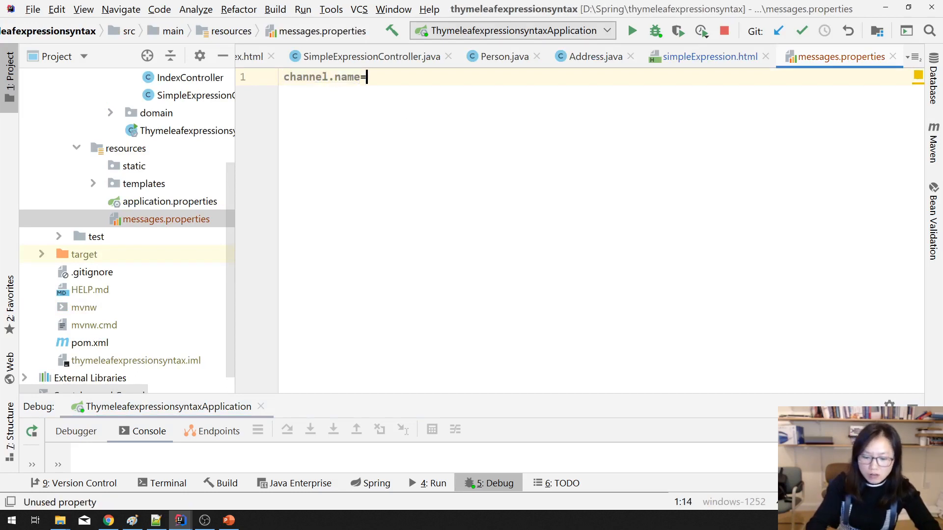
text(Miss Xing)
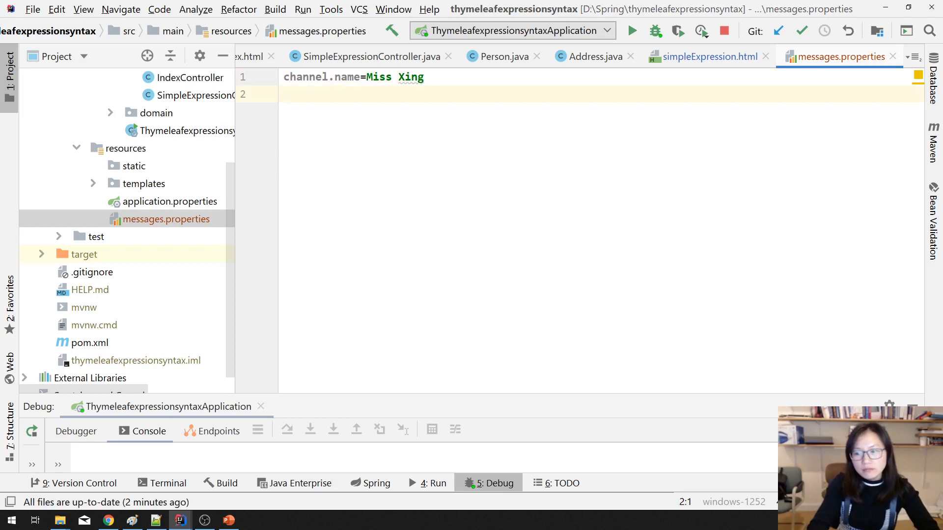
- Add project.name=Thymeleaf Standard Expression Syntax, then go back to simpleExpression.html
text(pro)
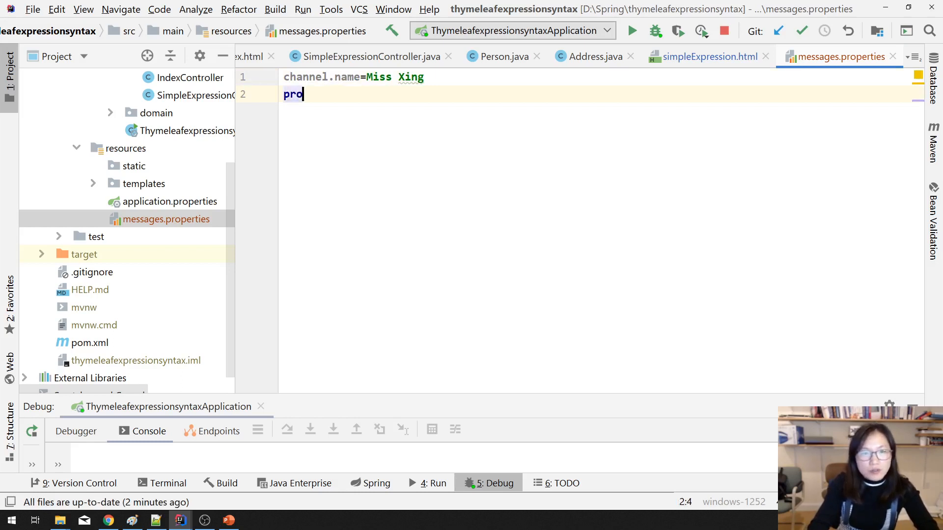
text(ject.na)
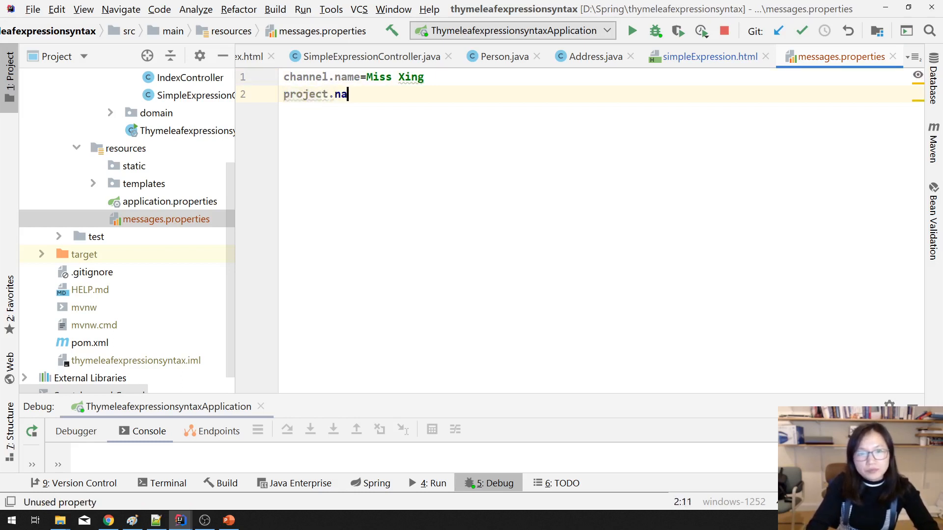
text(me=)
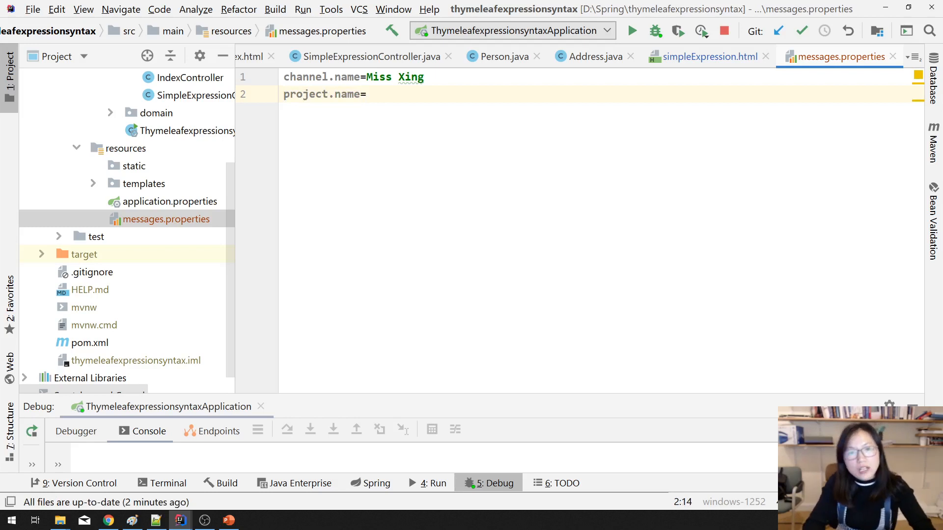
text(Thymelea)
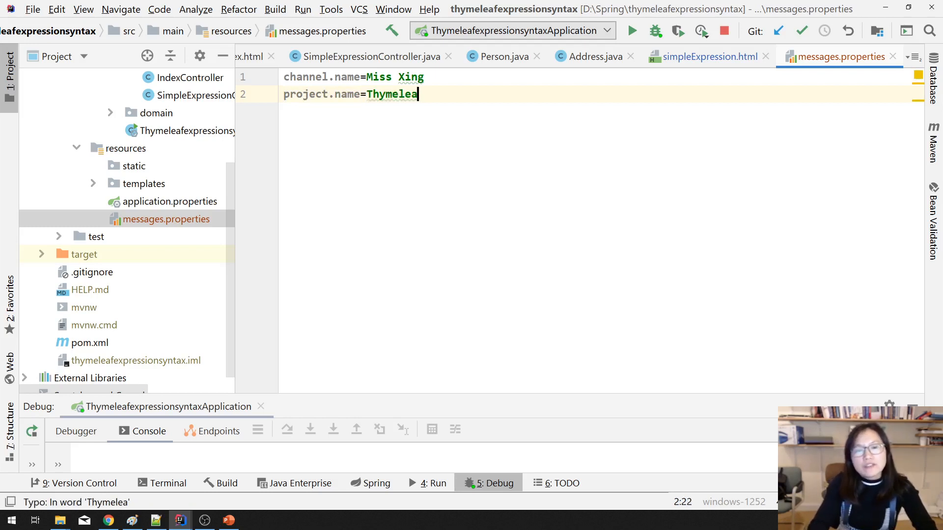
text(f Var)
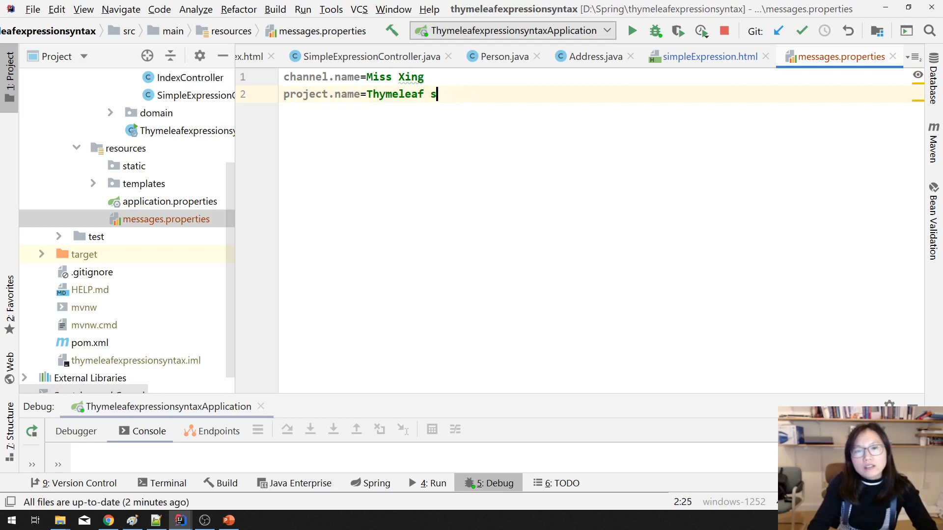
text(tandard ex)
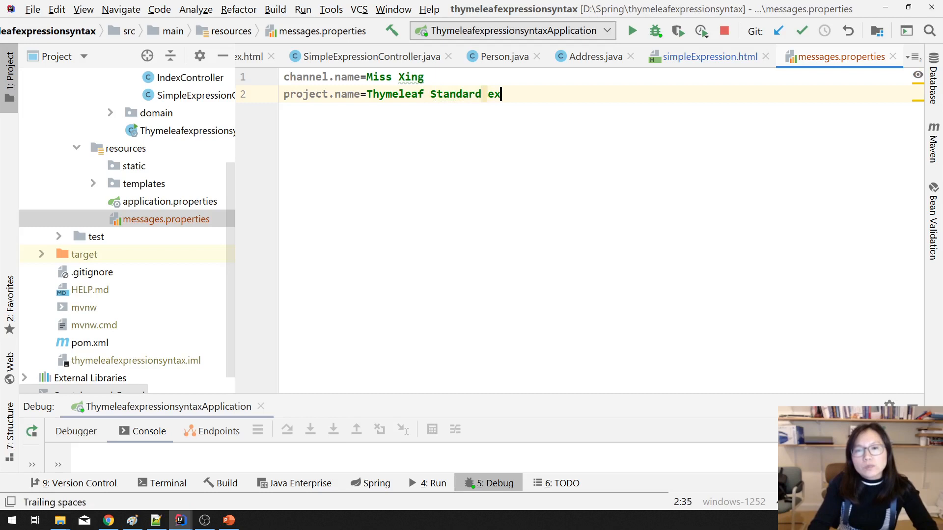
text(pressio)
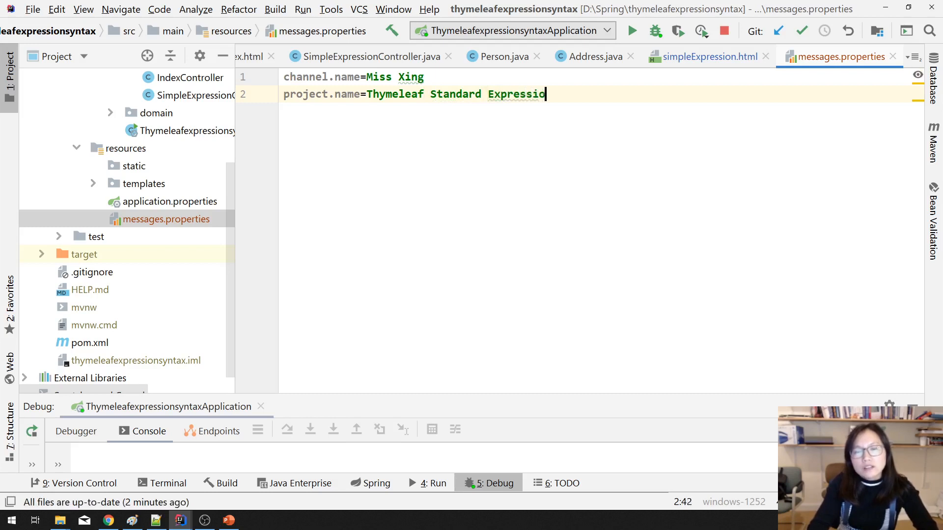
text(n Synta)
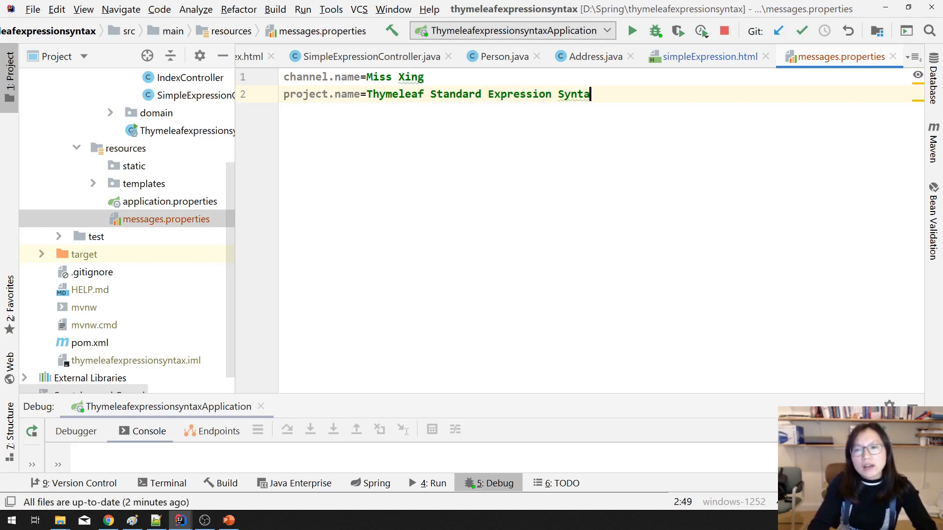
text(x)
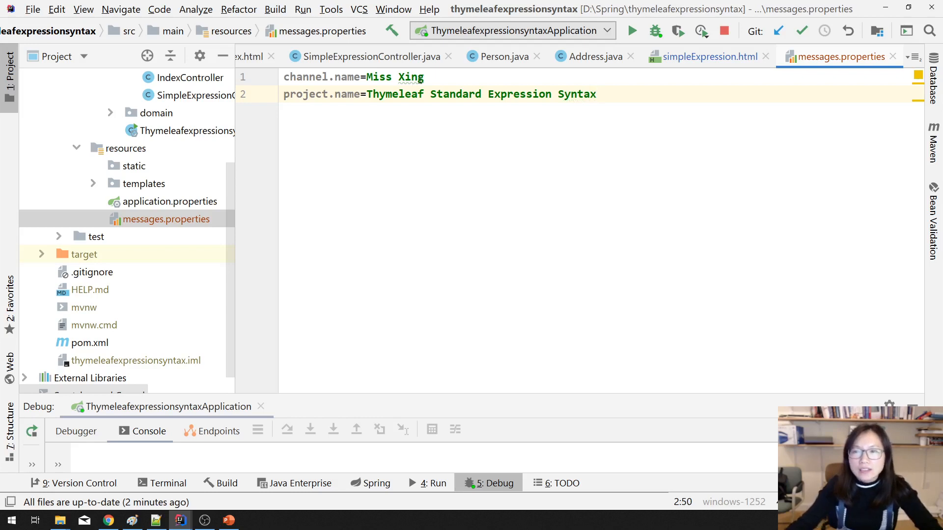
click(371, 77)
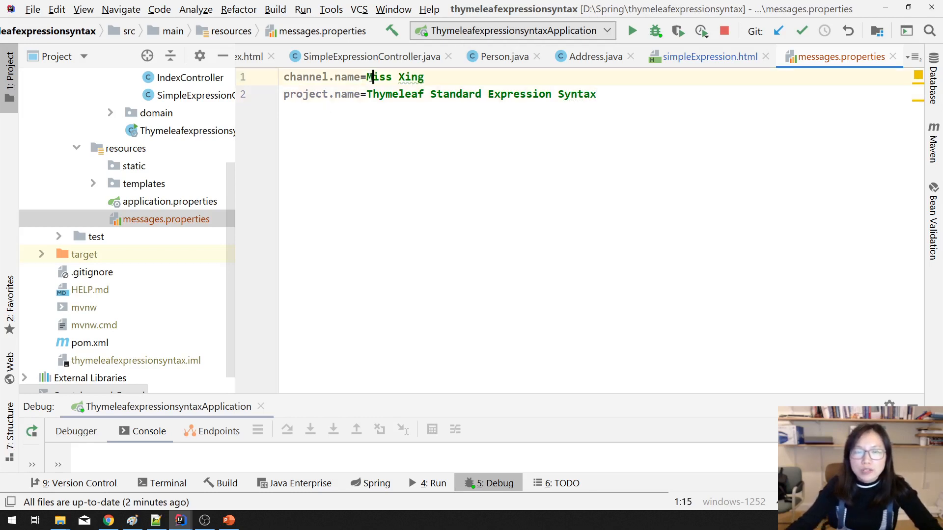
double_click(455, 93)
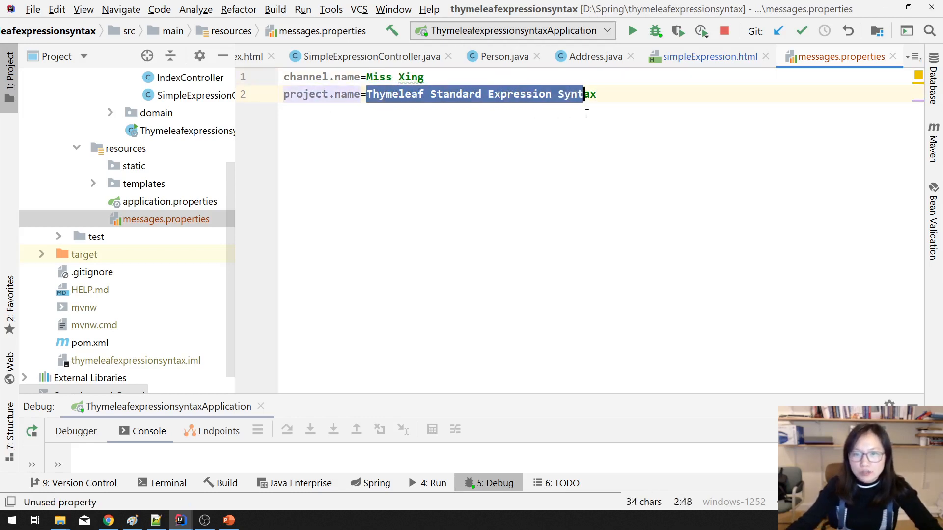
click(709, 56)
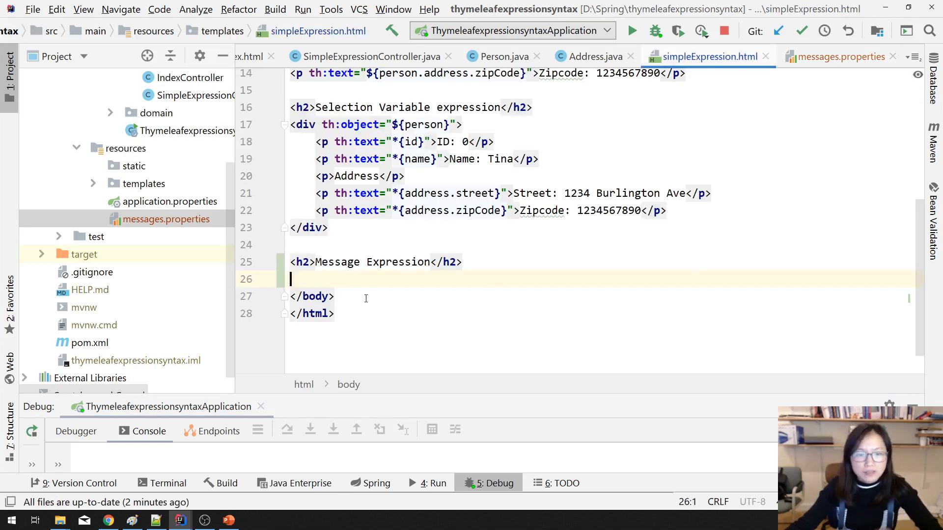
- Add a paragraph reading 'Default Channel Name' under the Message Expression heading
text(<p)
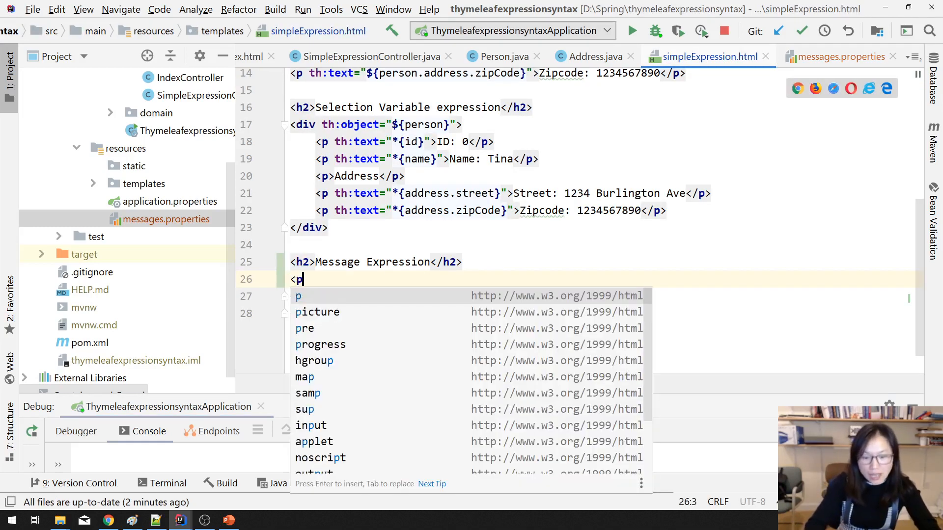
key(Enter)
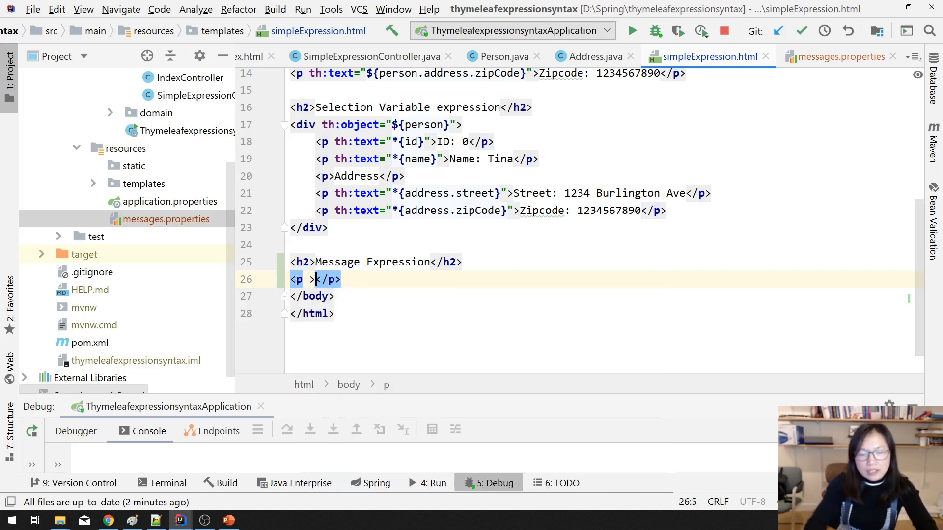
text(Default)
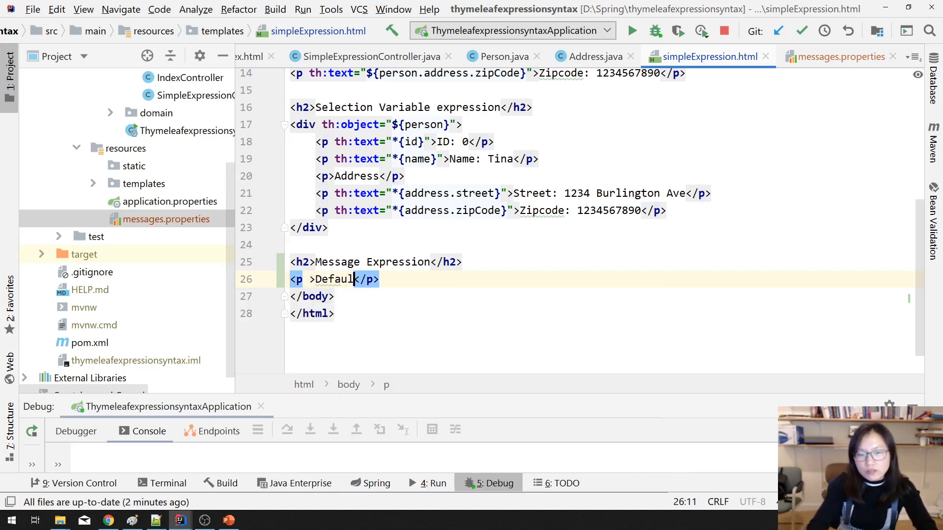
text(Channel)
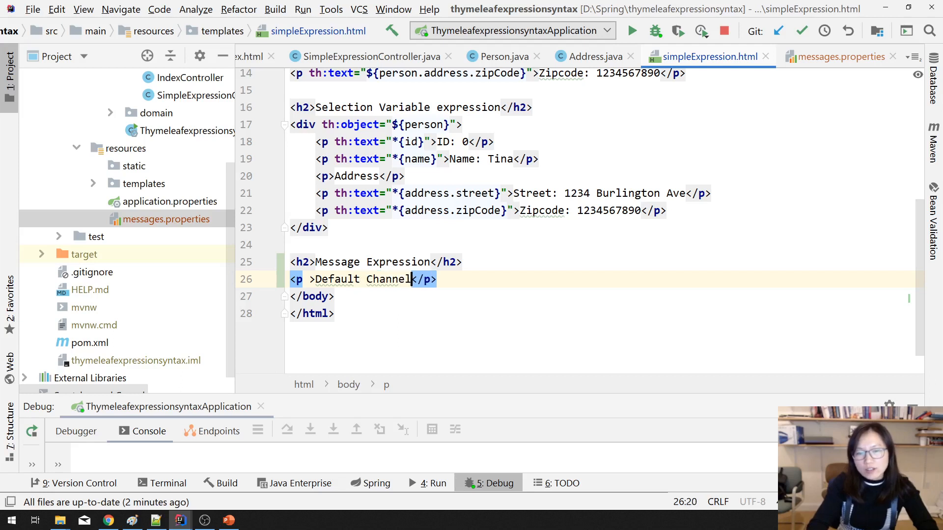
text(Name)
text(<)
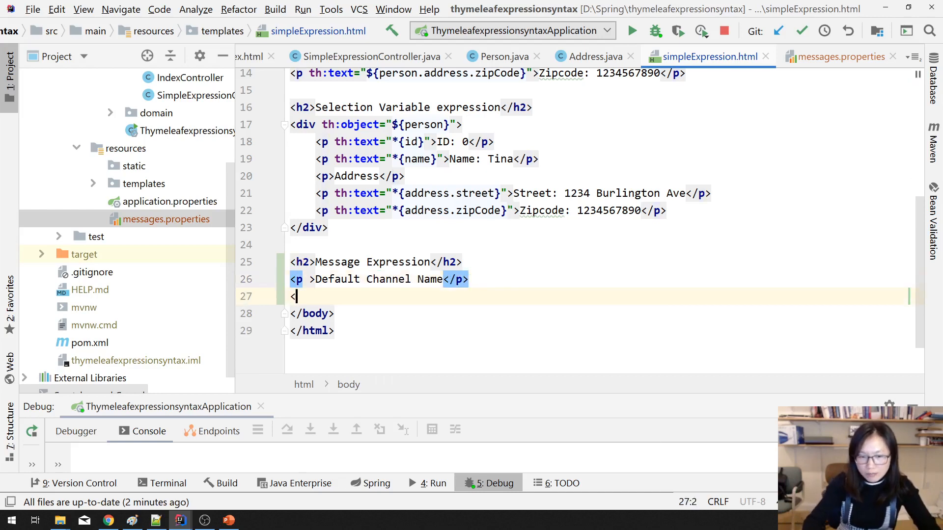
- Add a second paragraph reading 'Default Project Name' and place the cursor in the first paragraph's tag
text(p></p>)
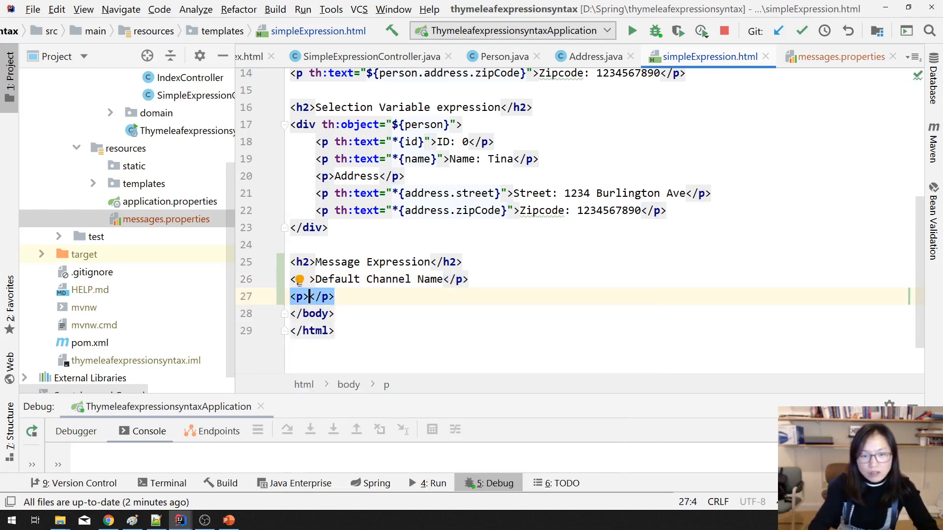
text(Default Projec)
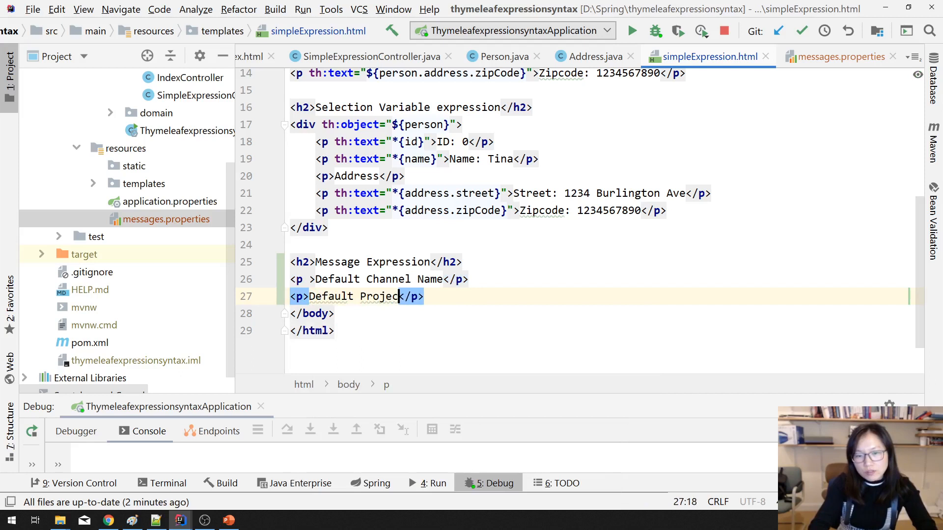
text(Name)
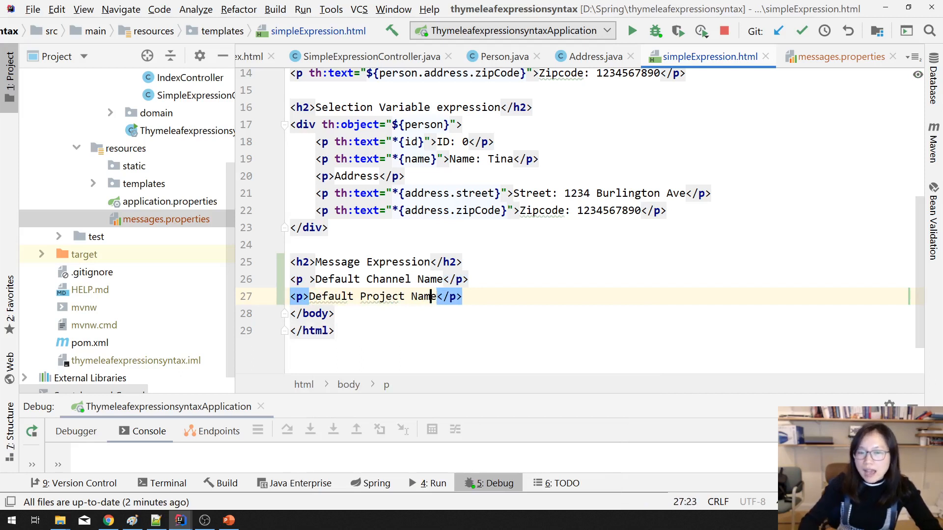
click(416, 279)
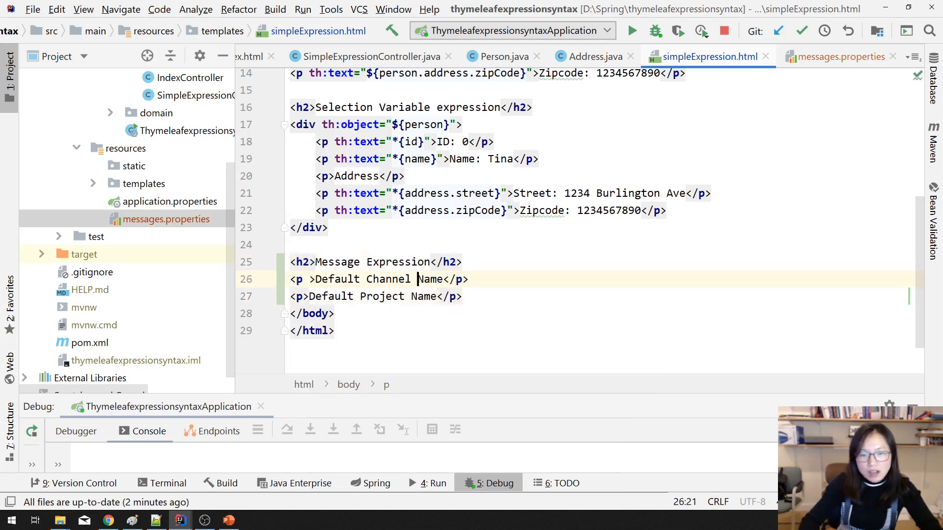
click(294, 279)
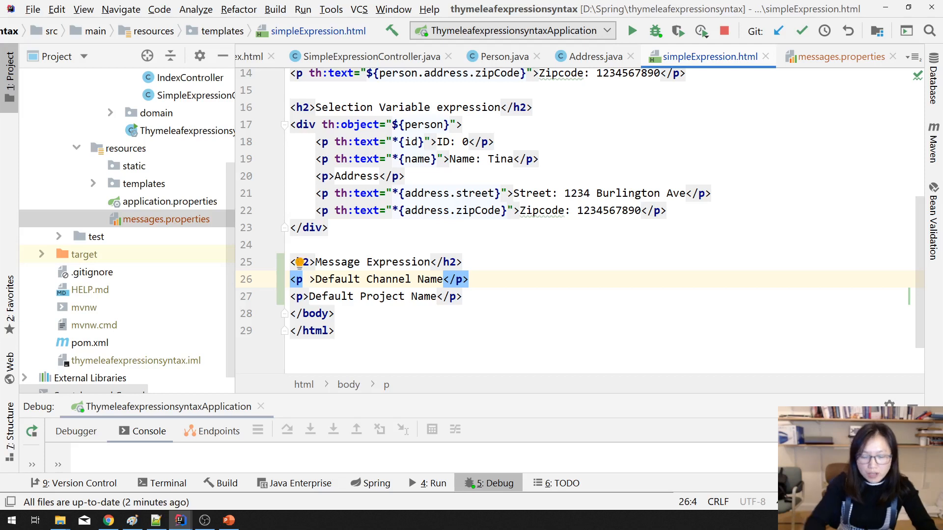
- Add th:text="#{channel.name}" to the first paragraph, checking the key in messages.properties
text(th)
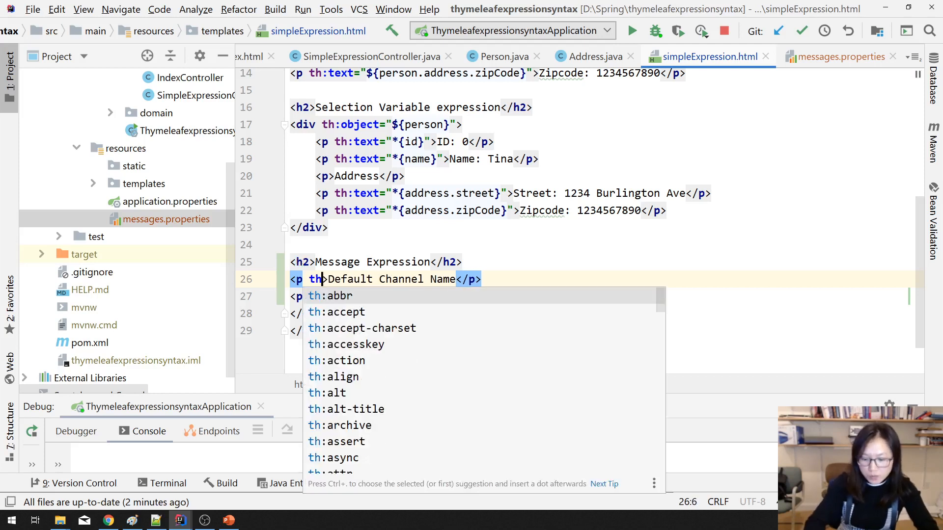
text(:text=")
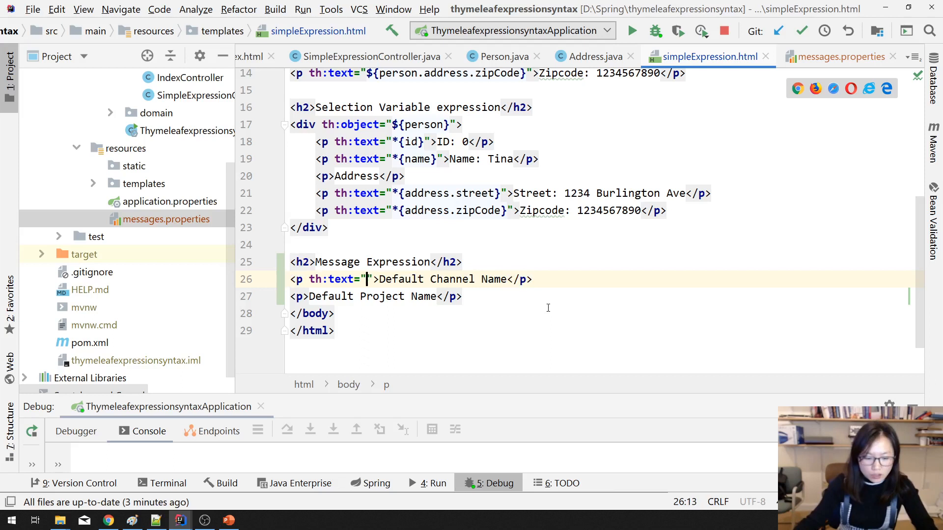
text(#{)
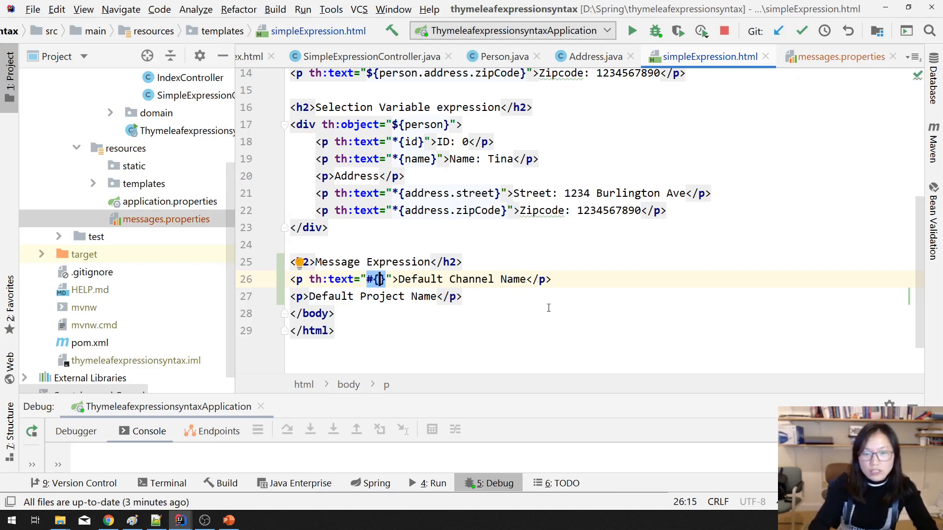
click(838, 56)
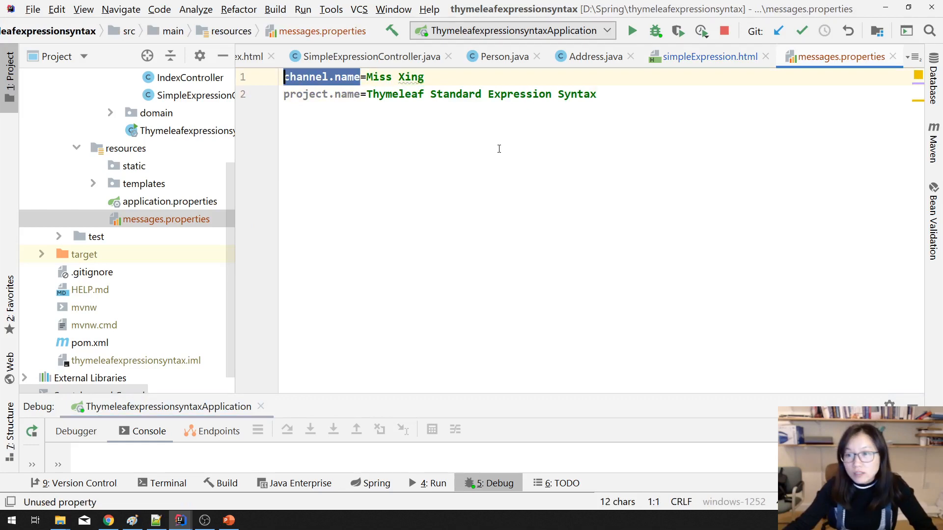
click(709, 56)
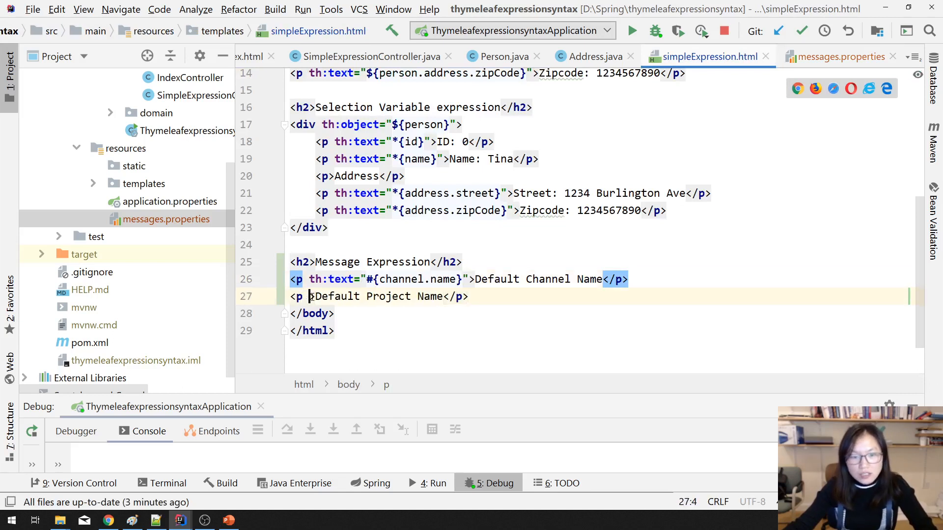
- Bind the second paragraph to #{project.name} using the key from messages.properties
click(836, 55)
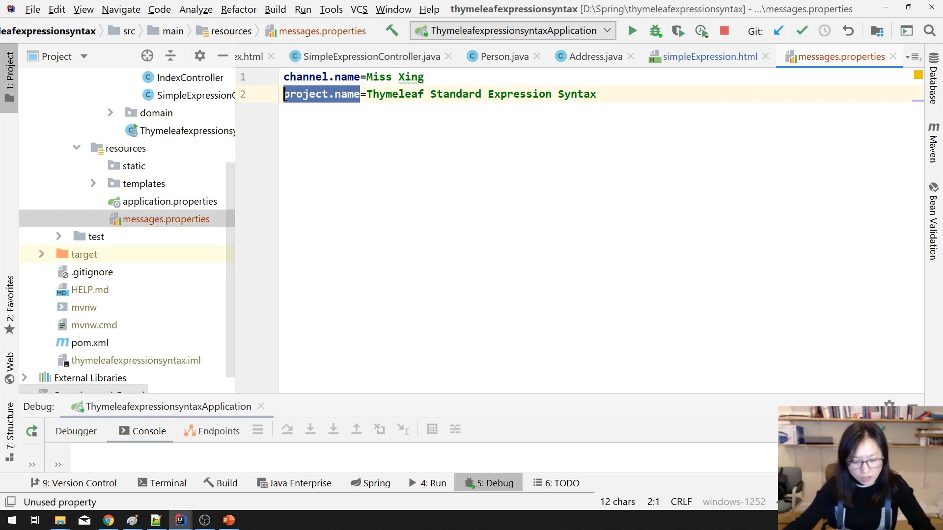
click(711, 56)
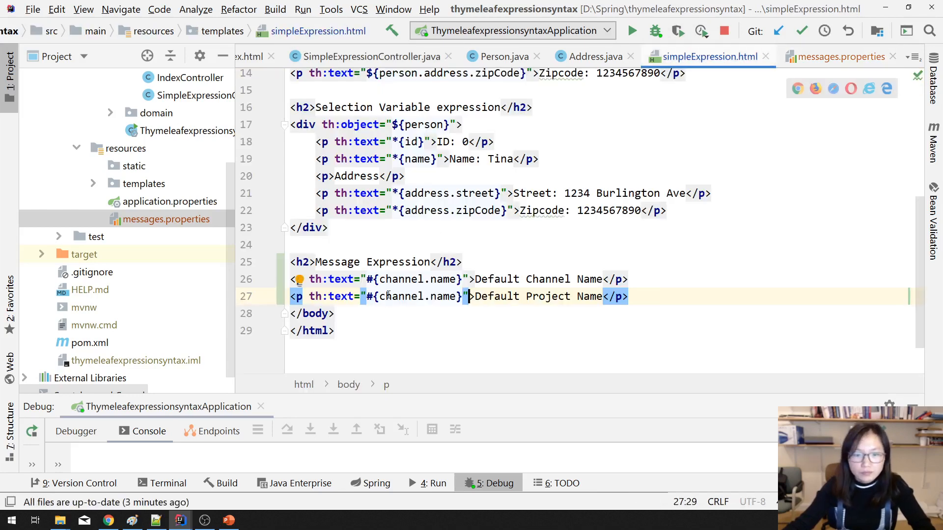
double_click(415, 295)
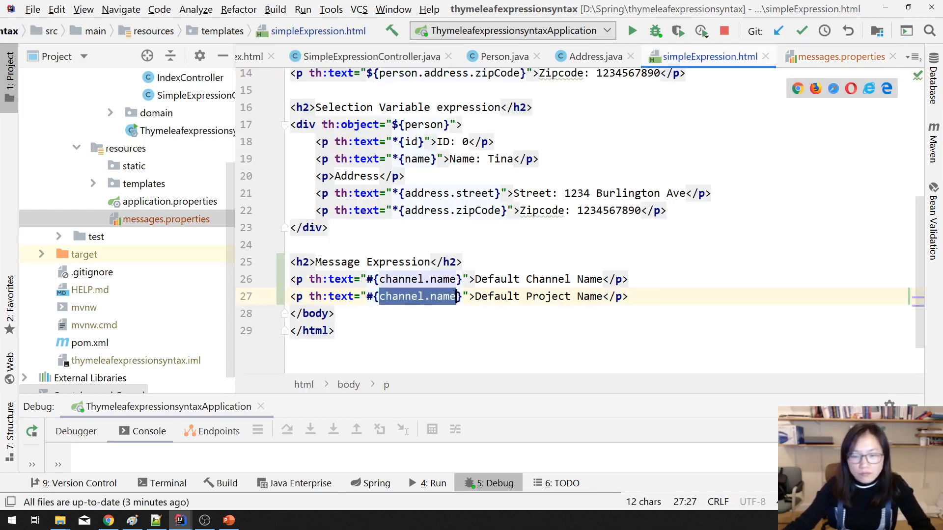
text(project.name)
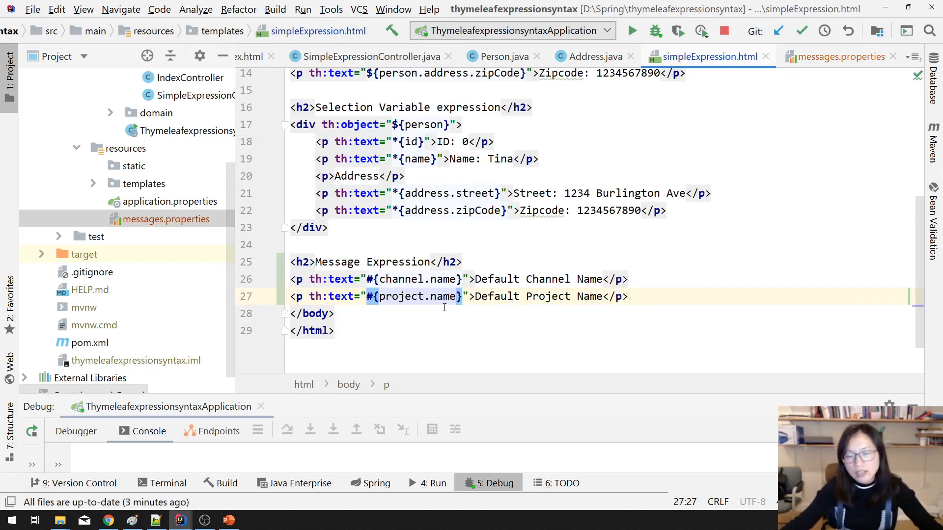
click(372, 279)
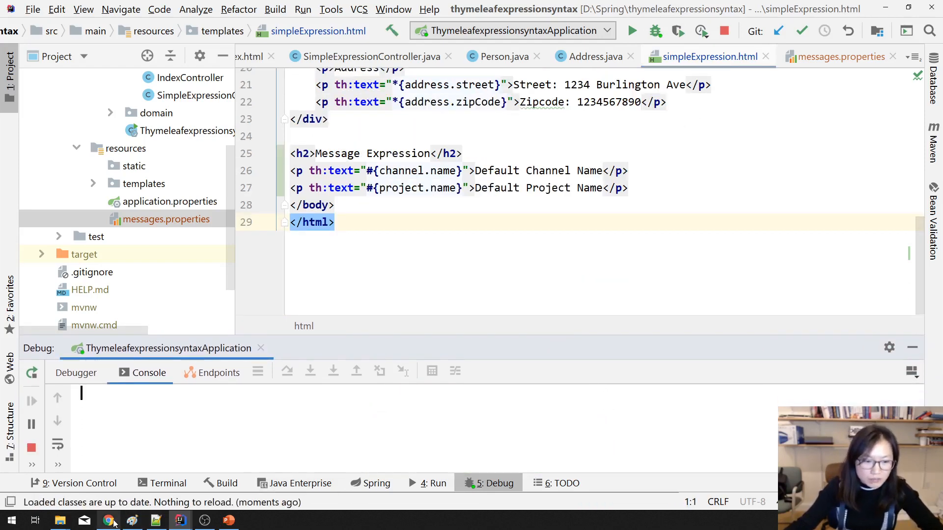
- Switch to Chrome from the taskbar once the app has restarted
click(107, 520)
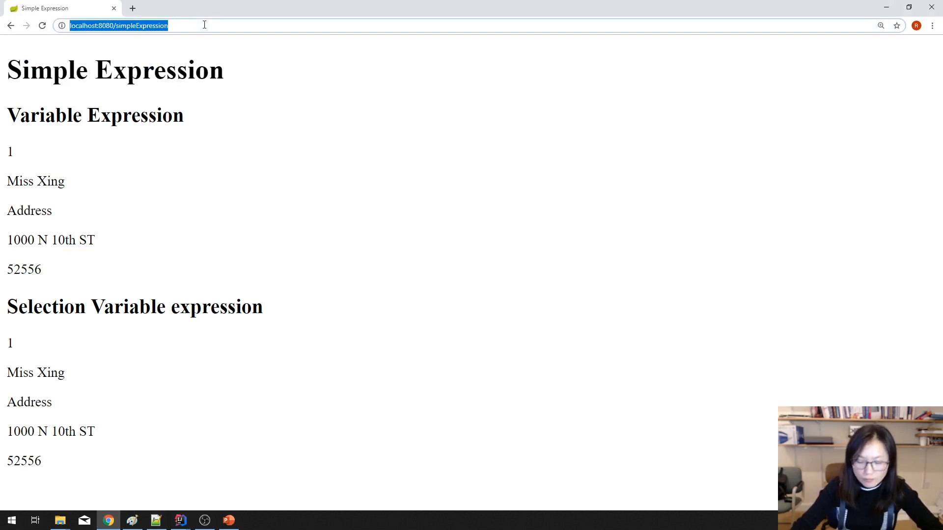
- Scroll to the unresolved ??channel.name_en_US?? placeholders, then return to IntelliJ IDEA
scroll(down, 3)
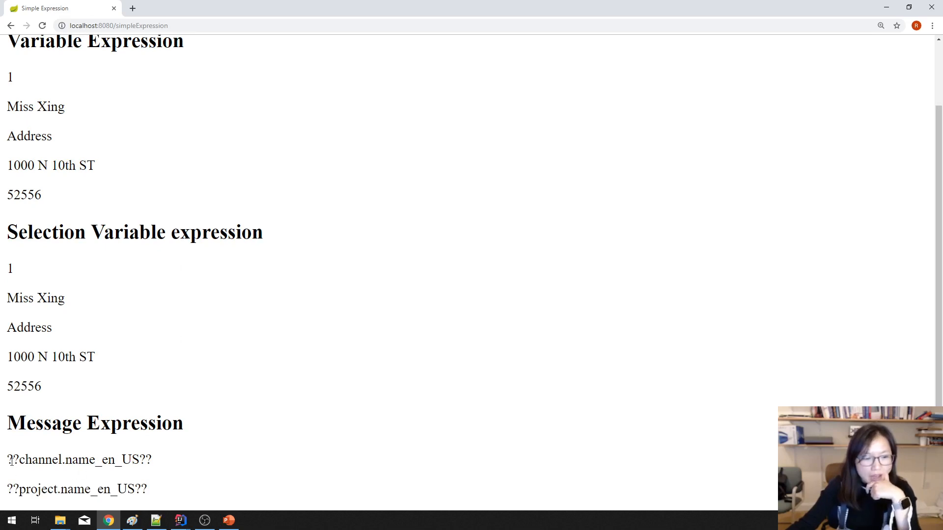
double_click(78, 459)
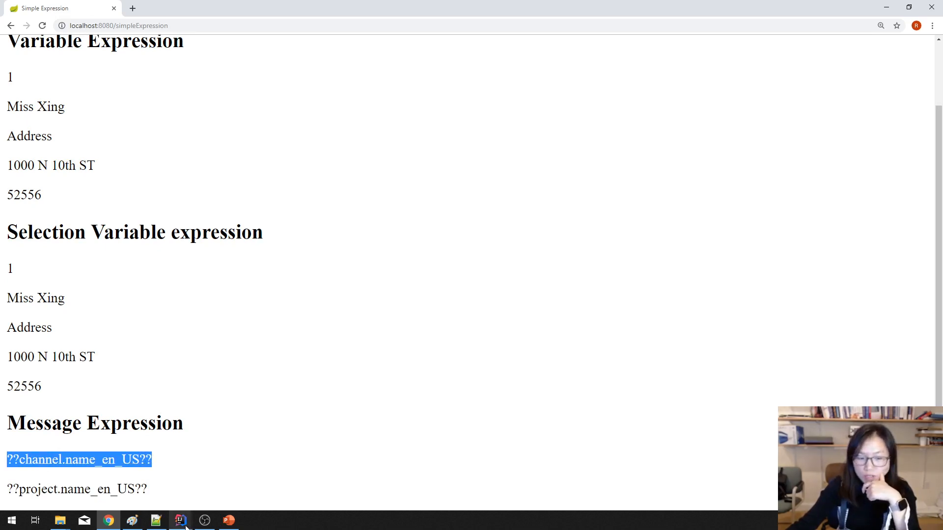
click(180, 520)
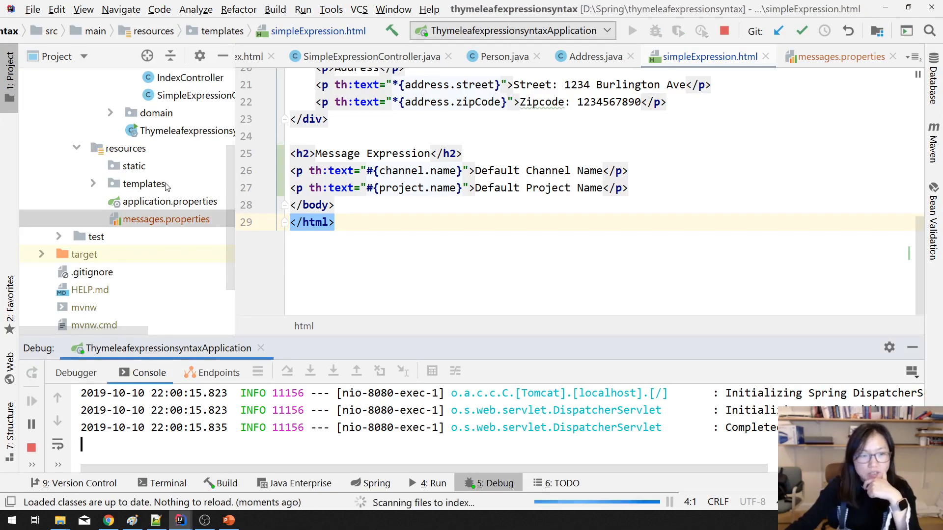
click(85, 254)
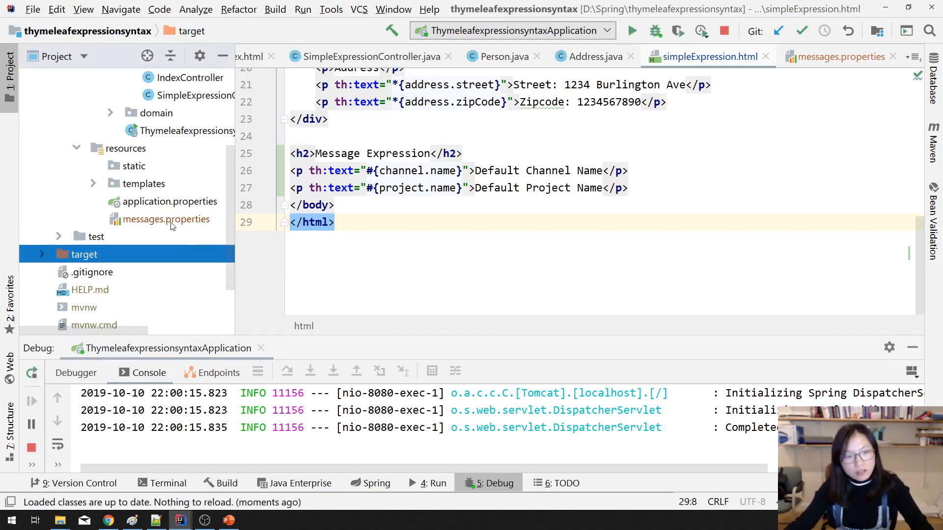
click(126, 148)
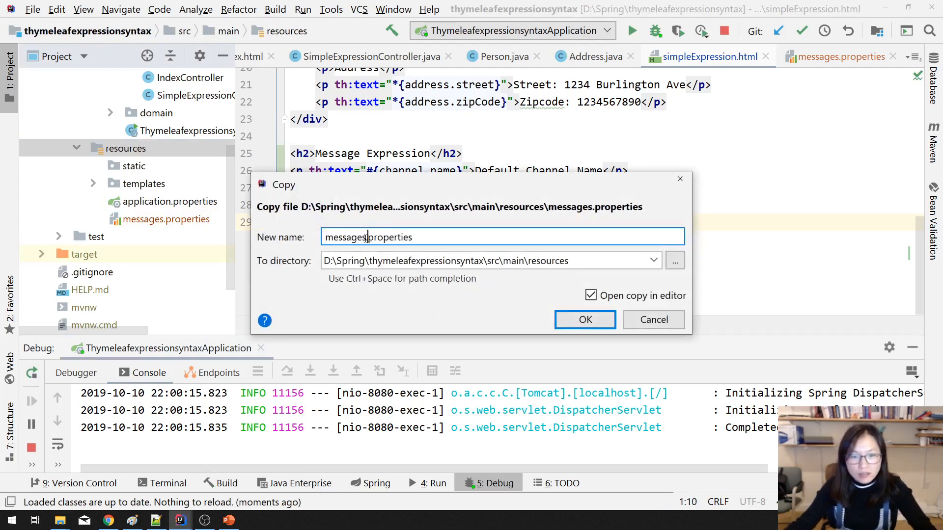
text(_en)
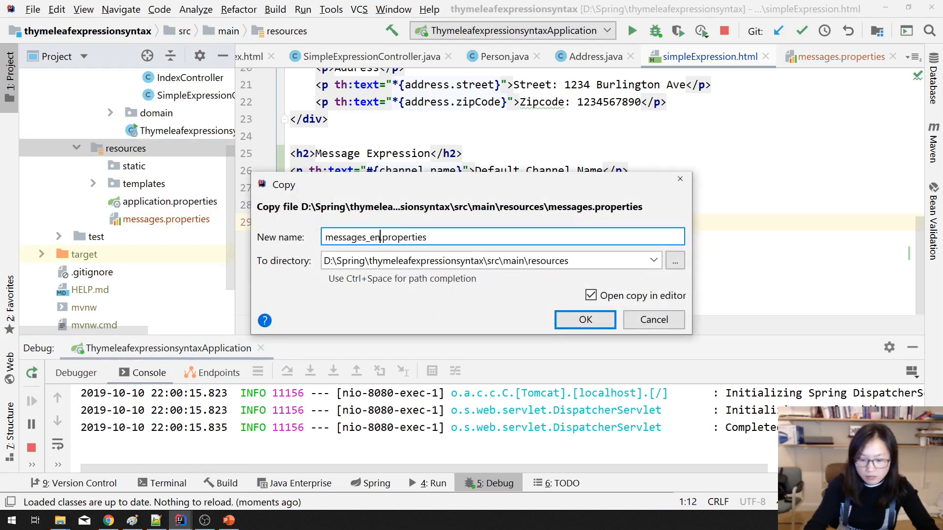
text(_US)
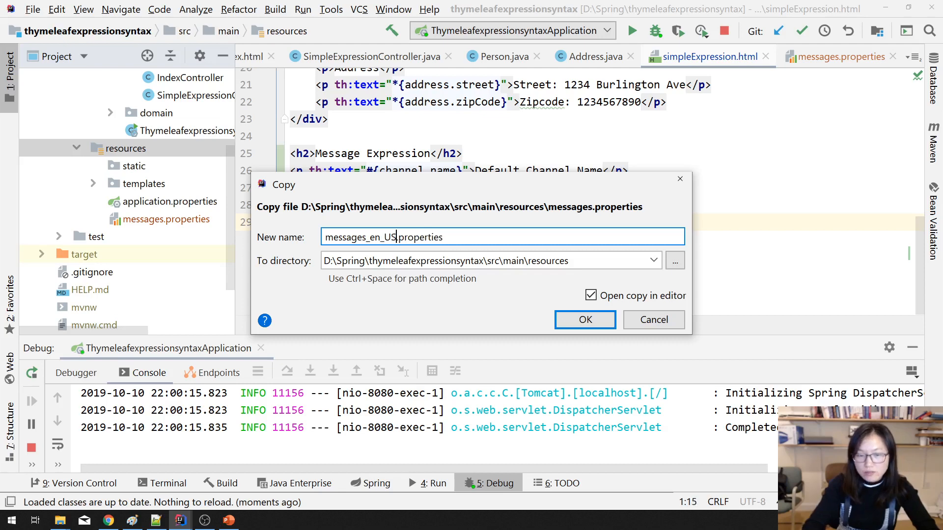
click(583, 319)
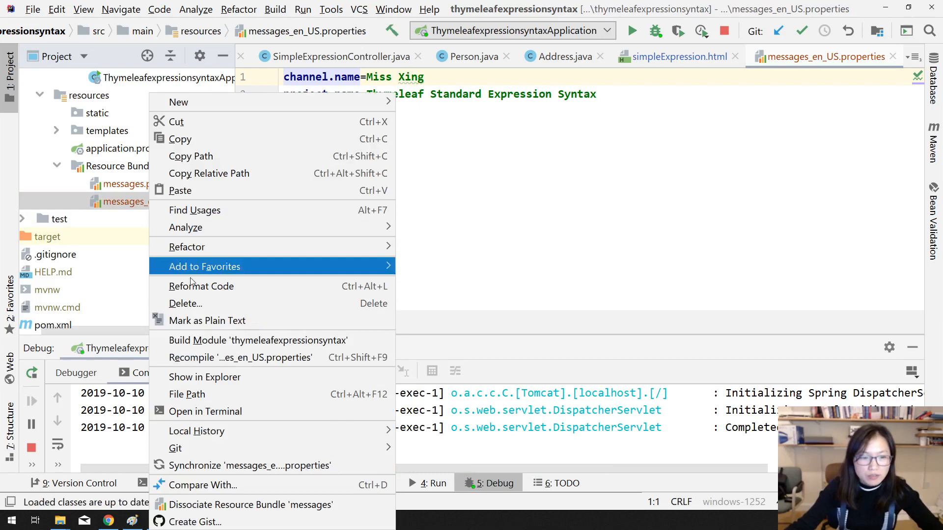
click(185, 303)
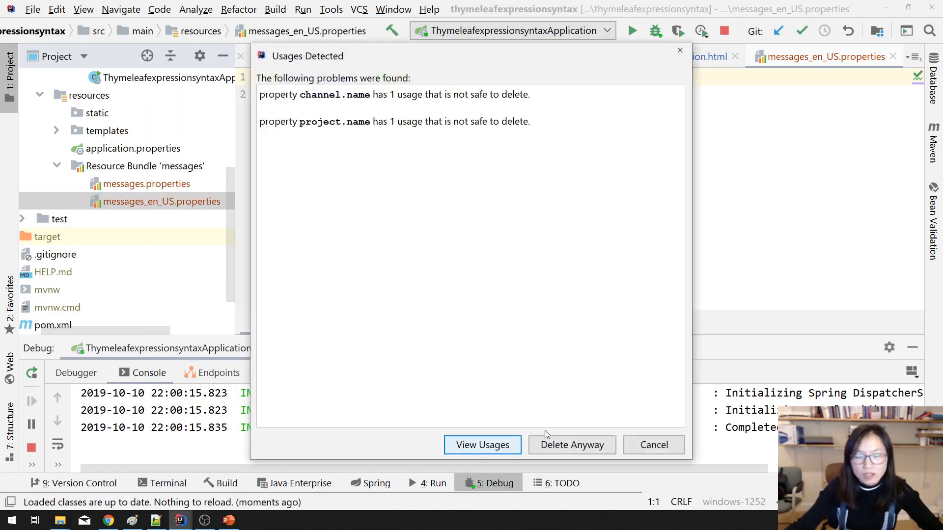
click(653, 444)
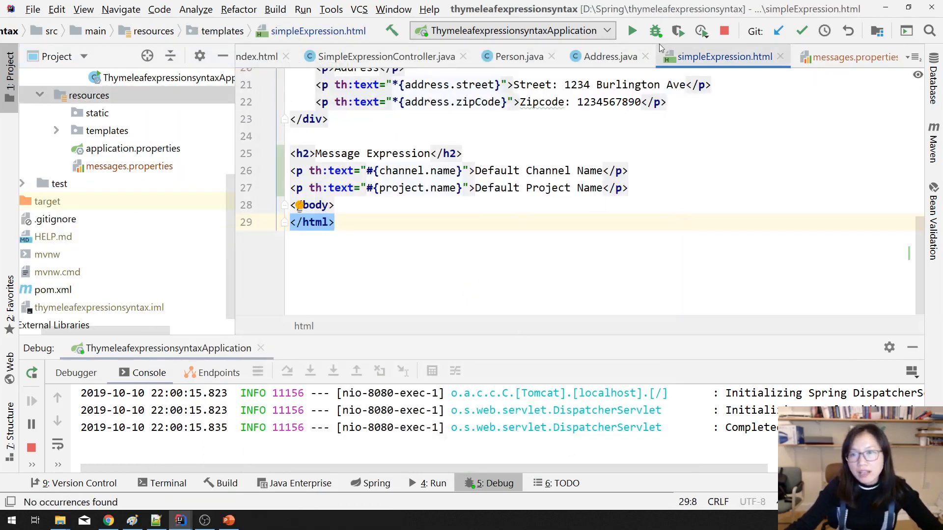
- Stop ThymeleafexpressionsyntaxApplication and launch it again from the toolbar
click(724, 30)
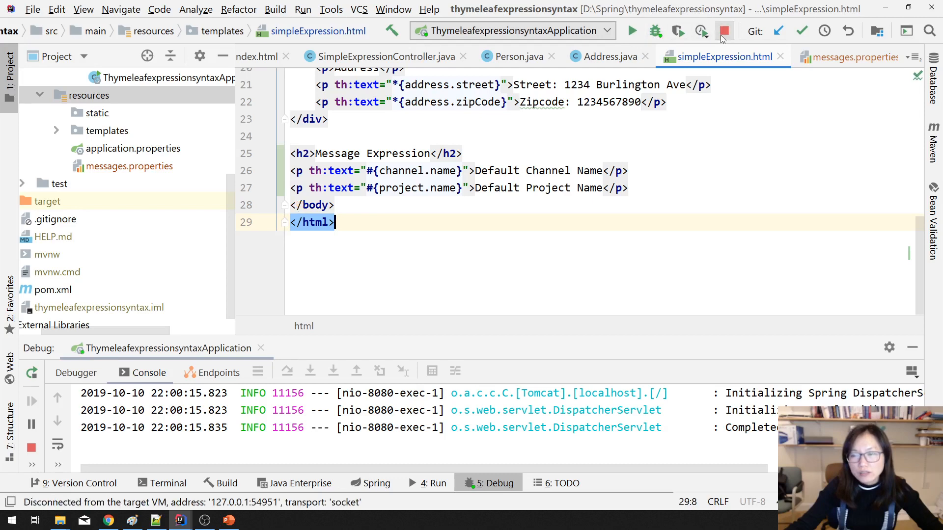
click(724, 31)
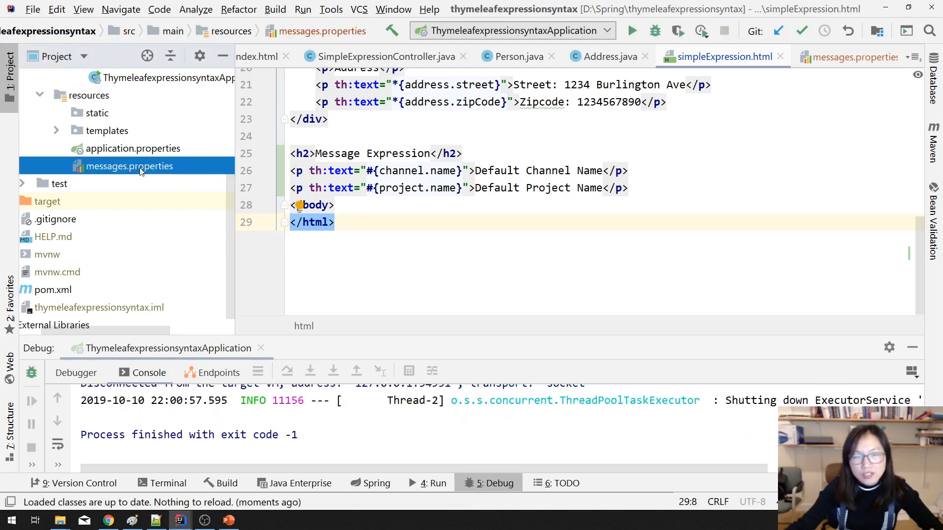
mouse_move(545, 83)
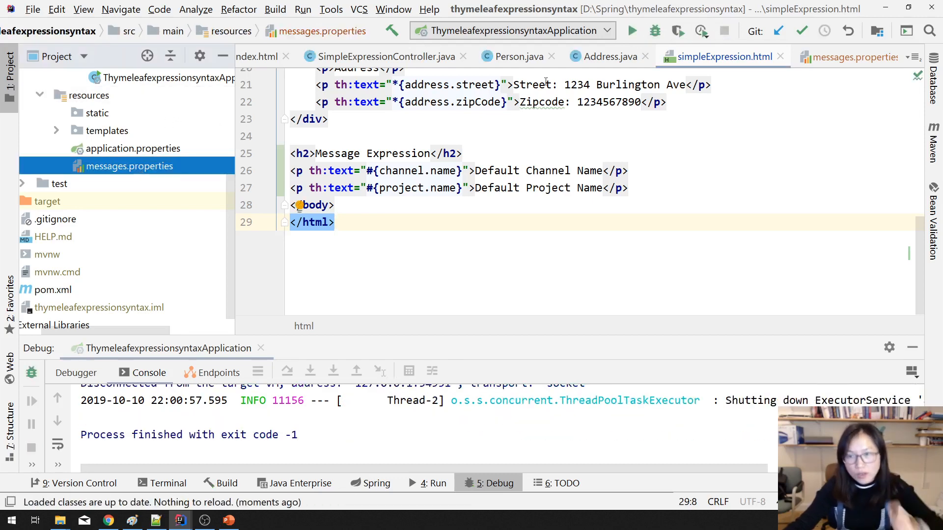
click(632, 31)
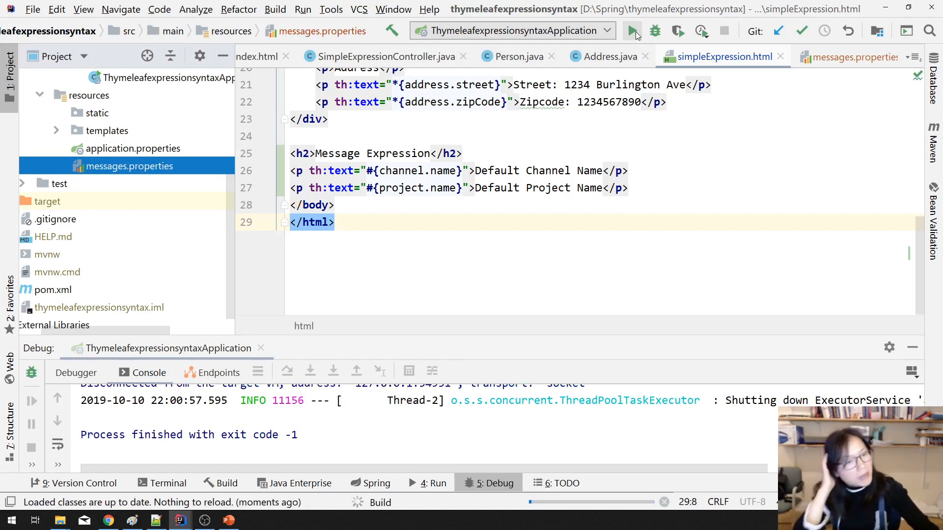
click(632, 30)
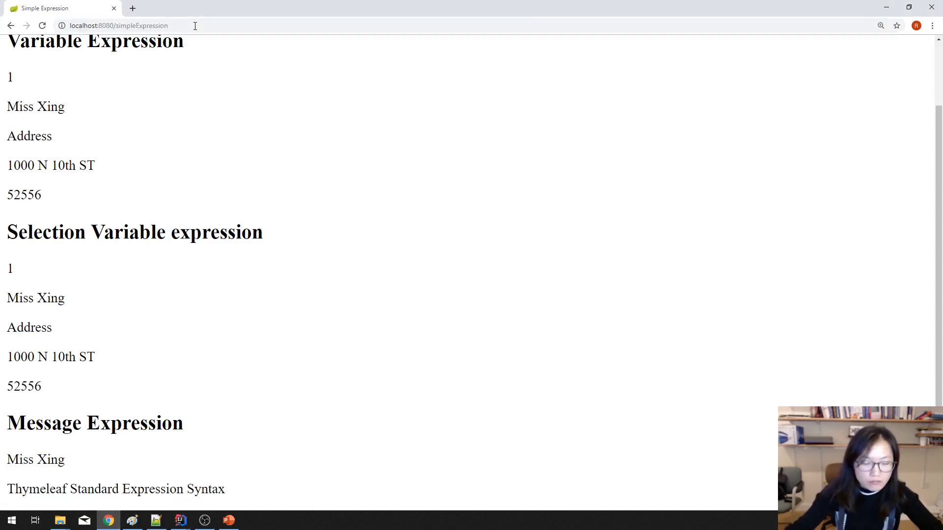
double_click(35, 460)
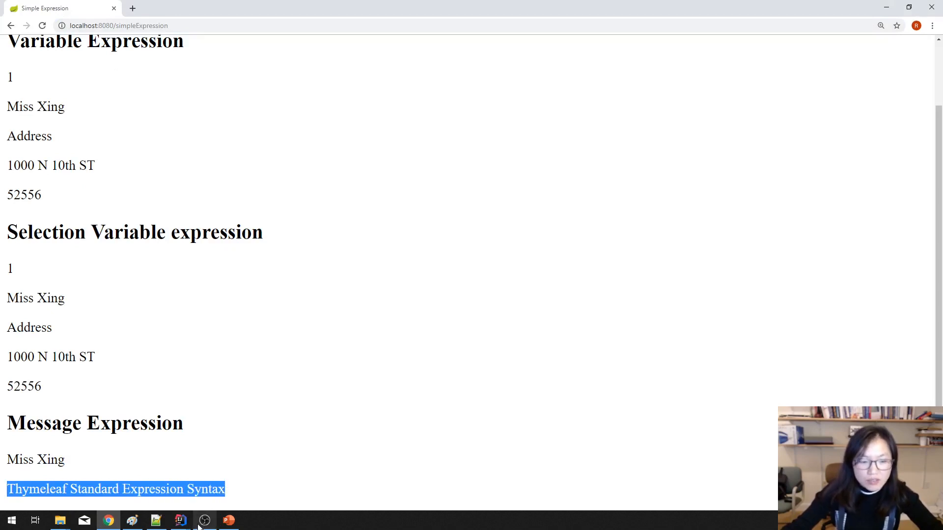
click(11, 25)
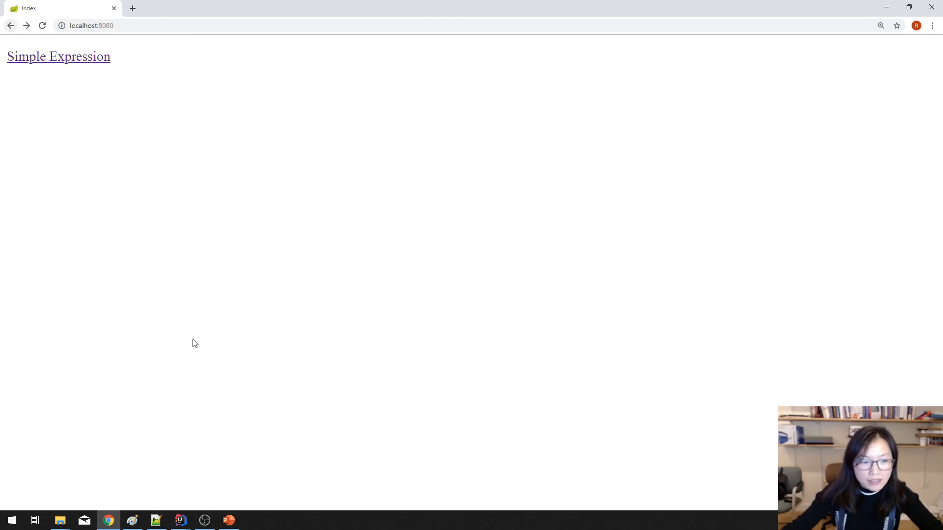
click(59, 55)
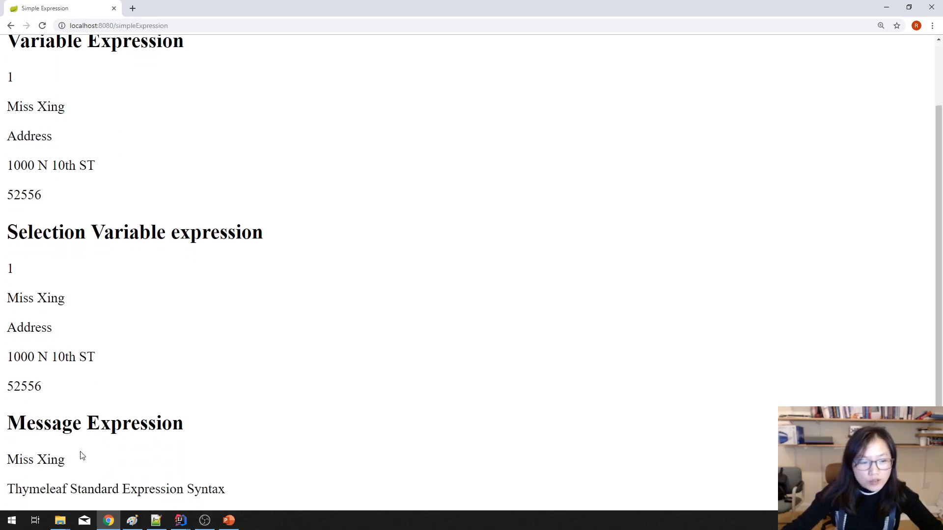
mouse_move(180, 520)
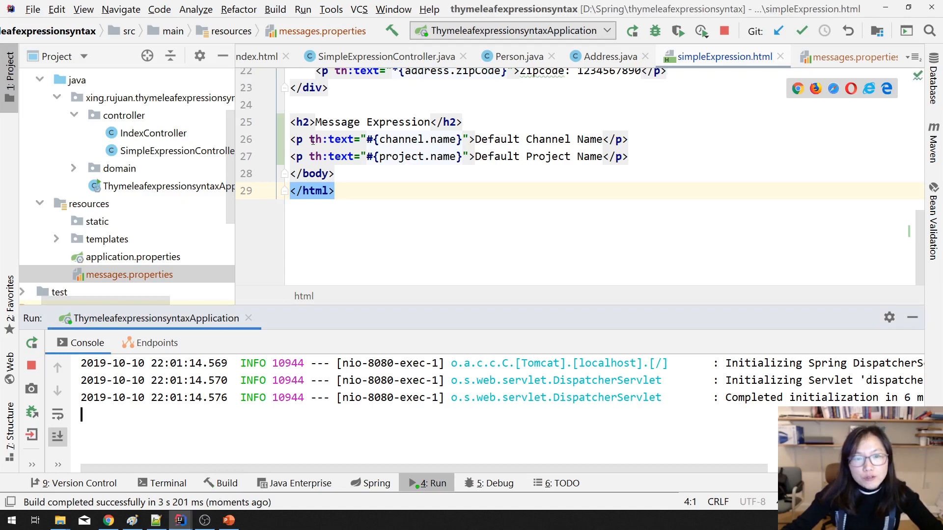
double_click(385, 139)
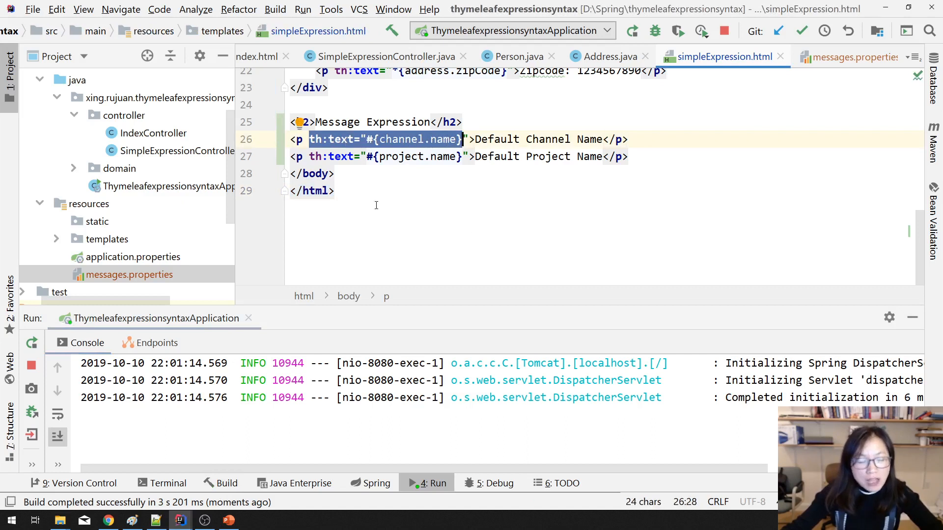
mouse_move(147, 281)
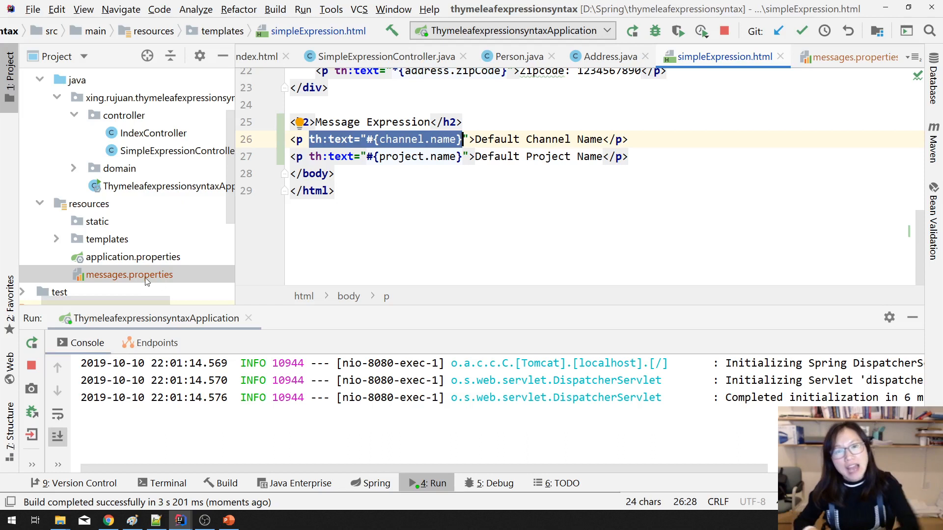
mouse_move(153, 246)
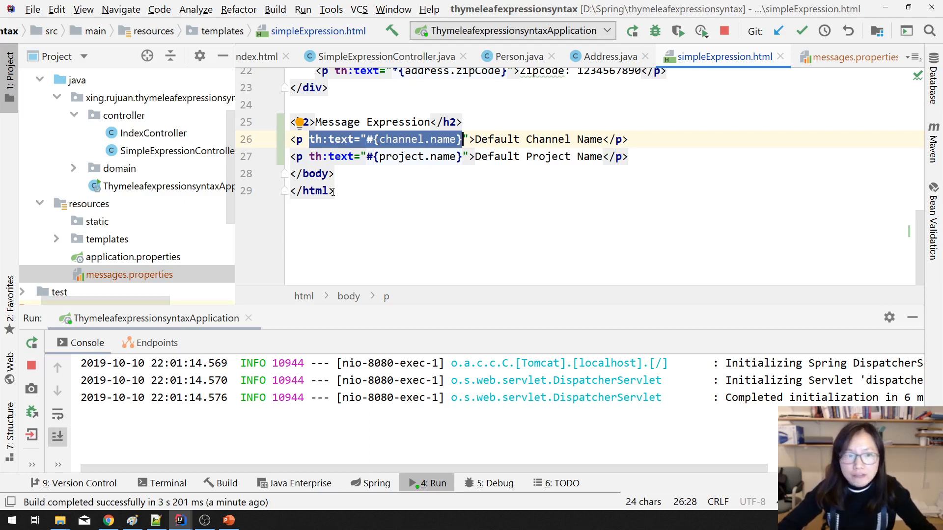
mouse_move(123, 283)
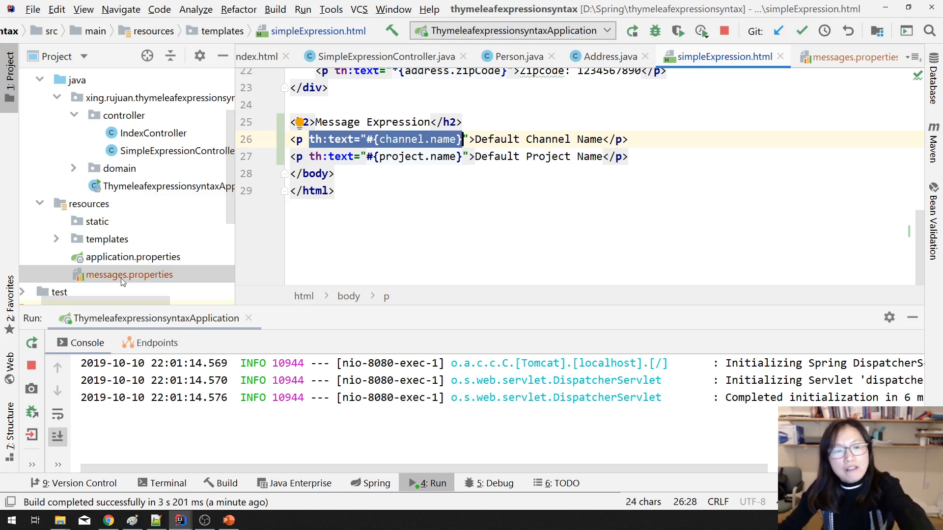
click(128, 274)
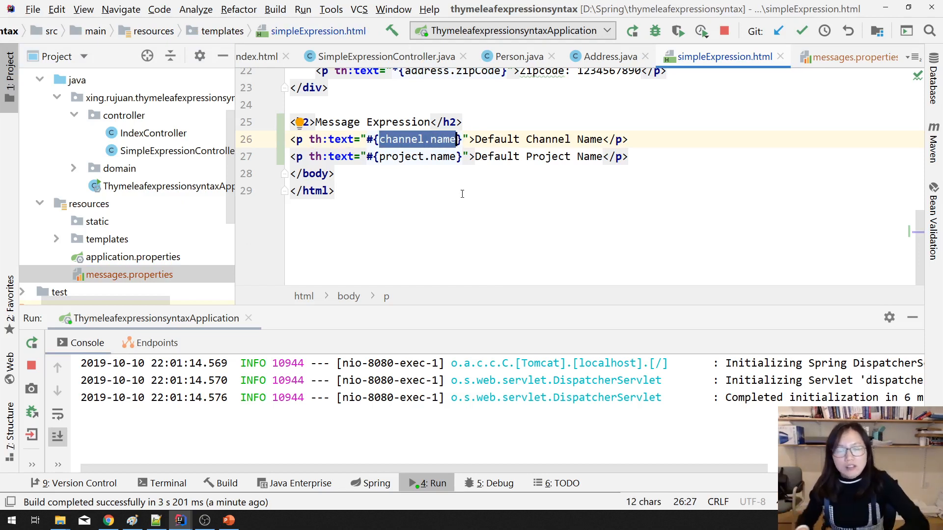
mouse_move(188, 266)
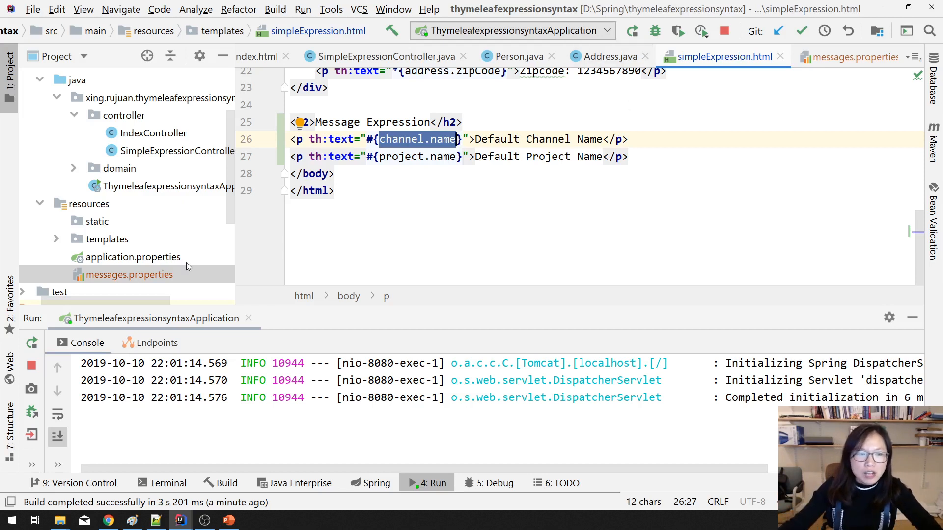
click(127, 273)
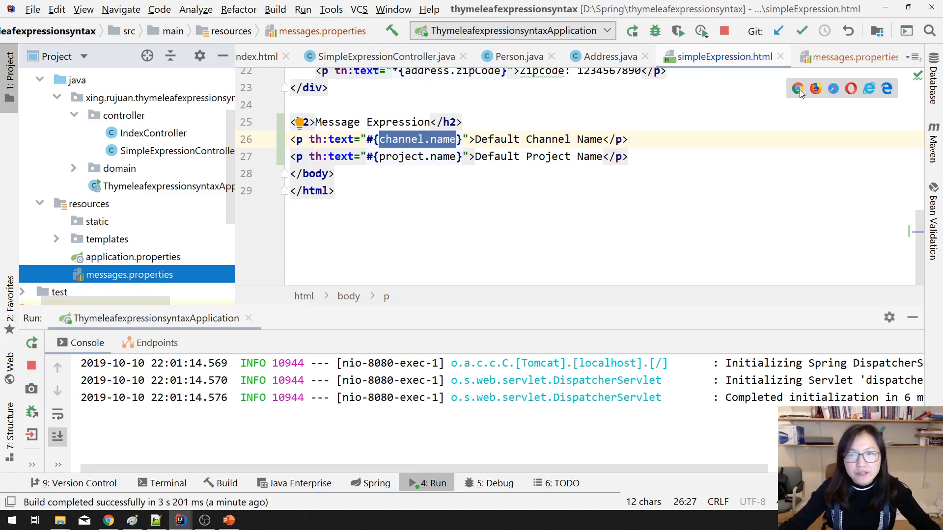
- Preview simpleExpression.html in Chrome and scroll through the static page
click(798, 89)
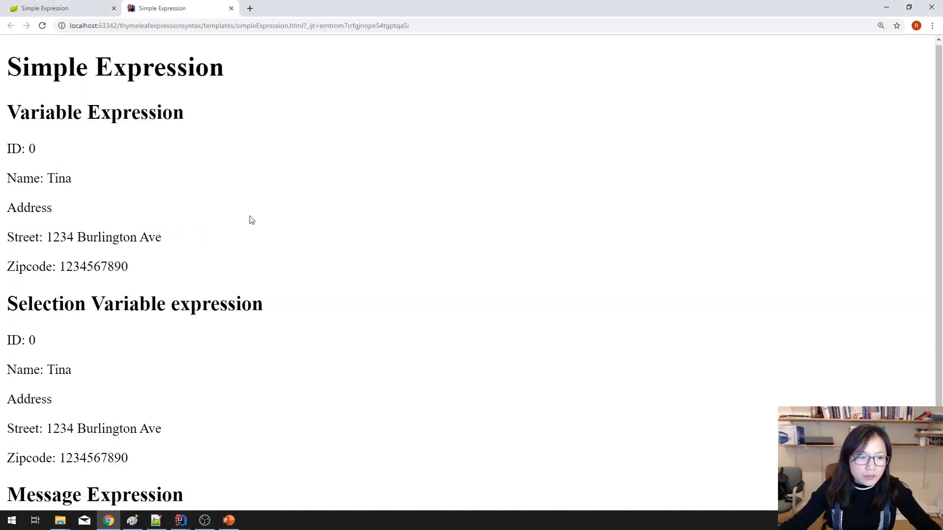
scroll(down, 3)
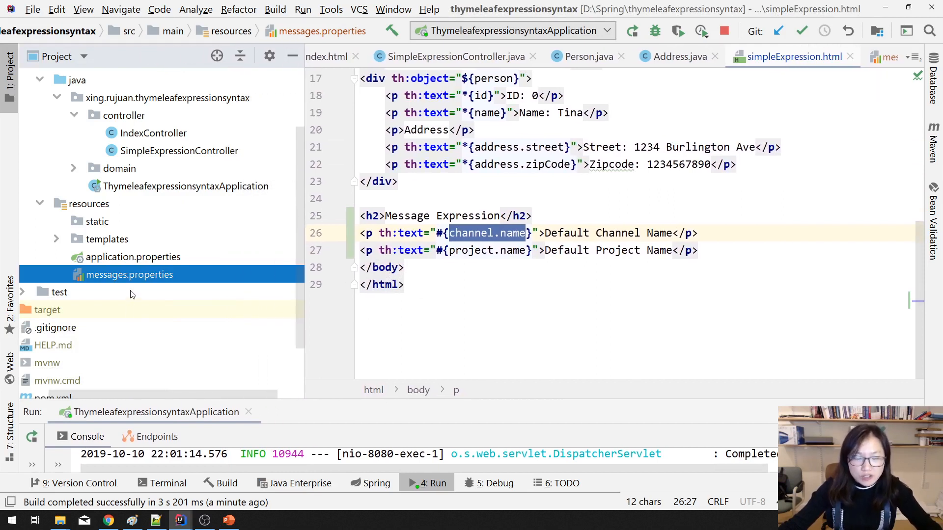
mouse_move(126, 287)
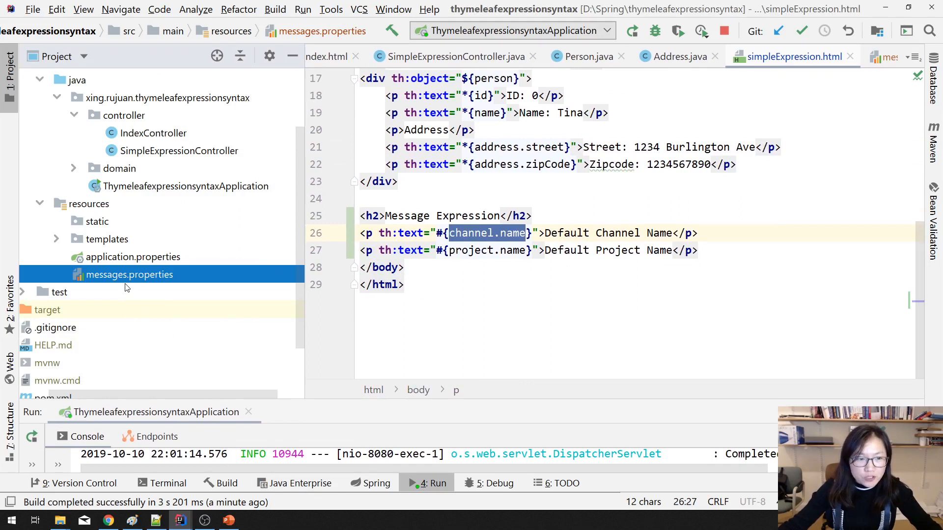
mouse_move(126, 283)
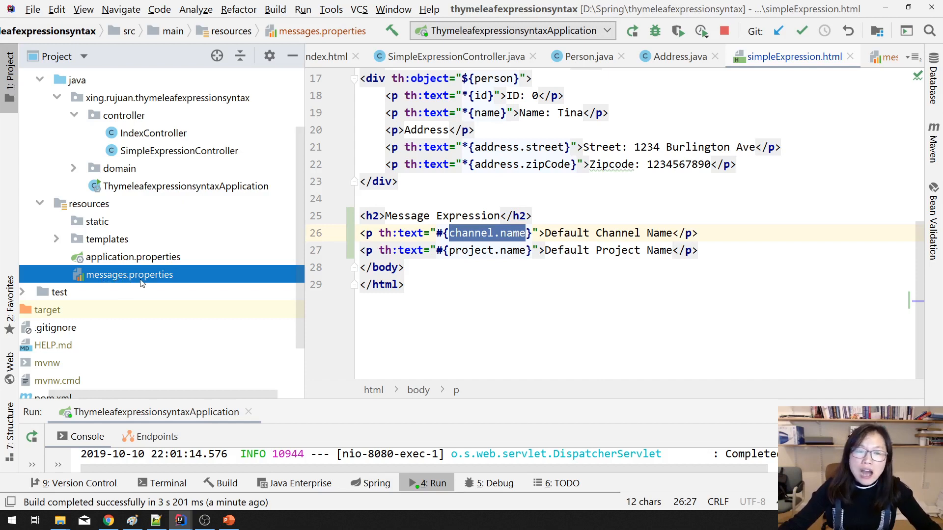
mouse_move(139, 262)
text(sp)
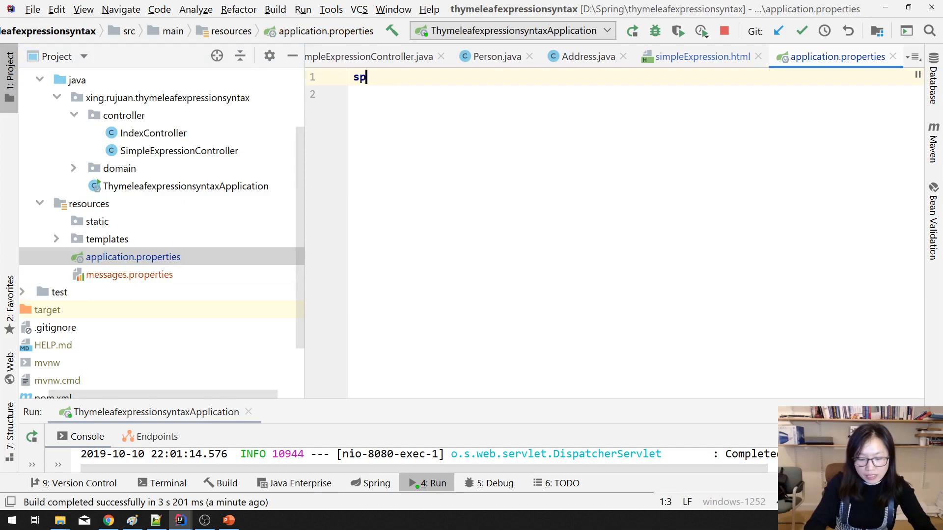
- Enter spring.messages.basename=aaa in application.properties, then delete the entry
text(ring.me)
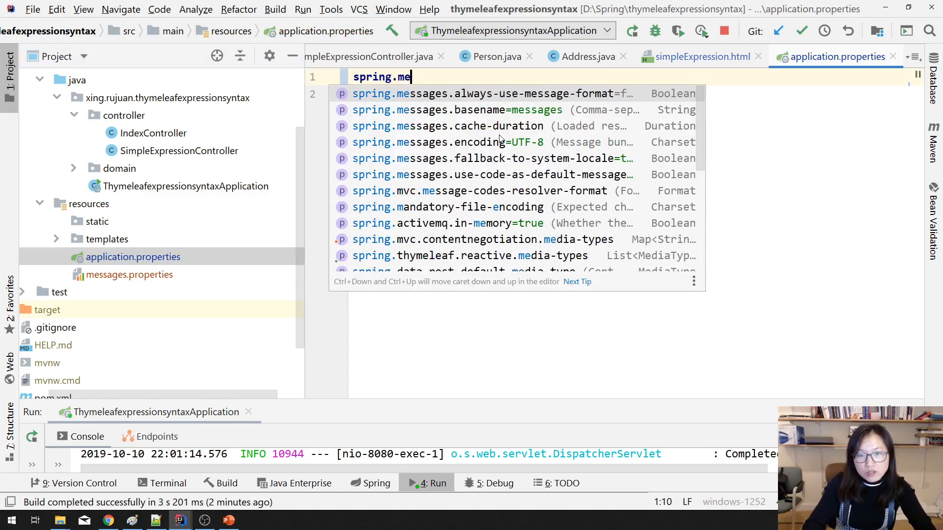
click(458, 109)
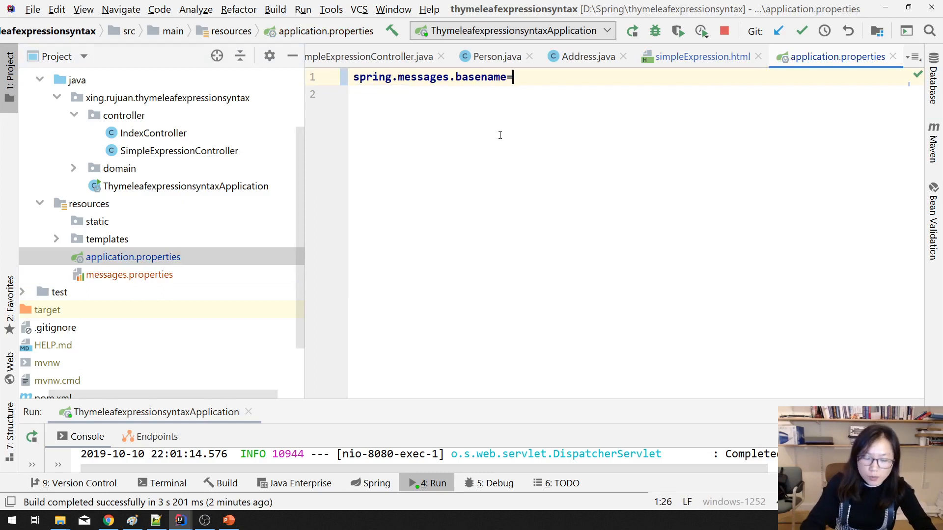
text(aaa.)
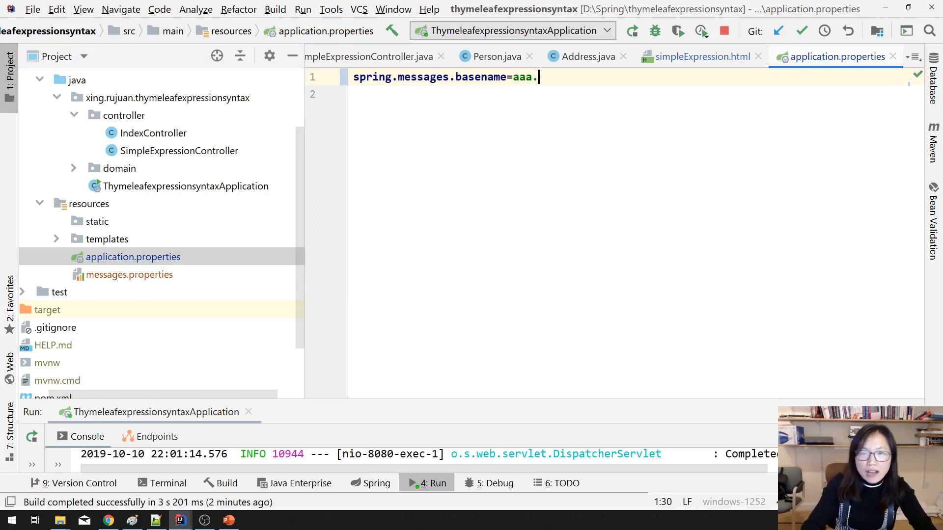
key(Backspace)
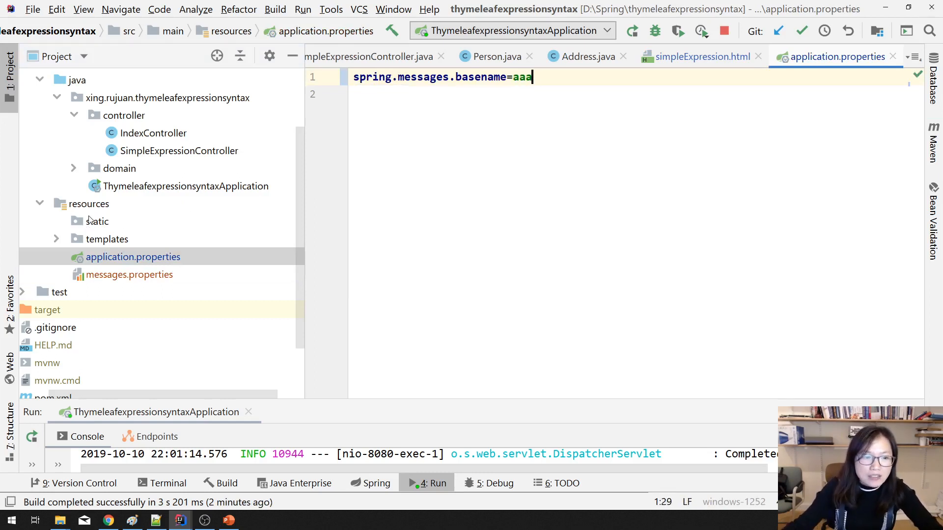
mouse_move(111, 281)
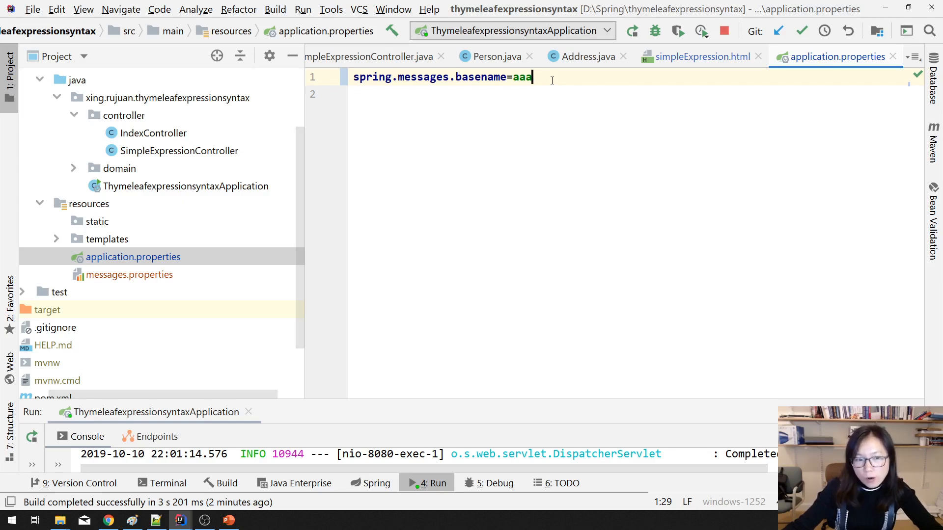
key(ctrl+a)
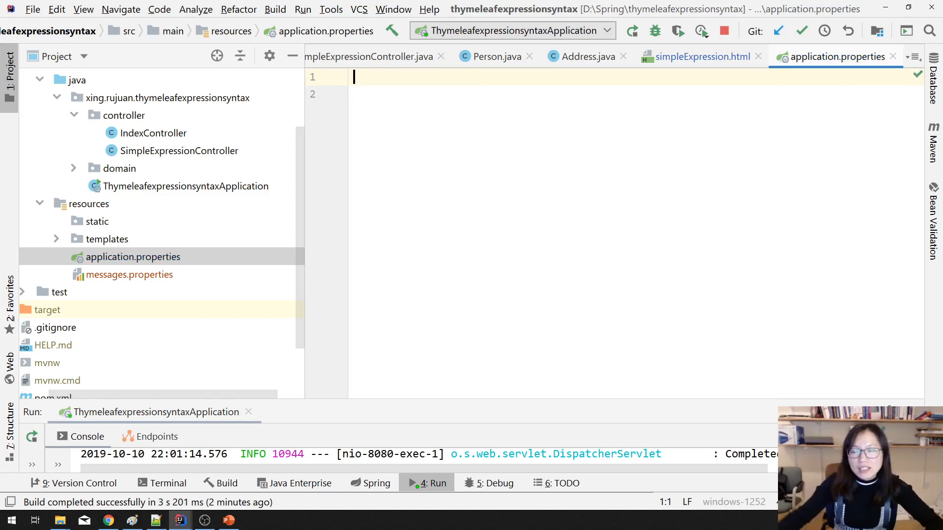
- Bring simpleExpression.html to the front and point at the # in #{channel.name}
click(699, 56)
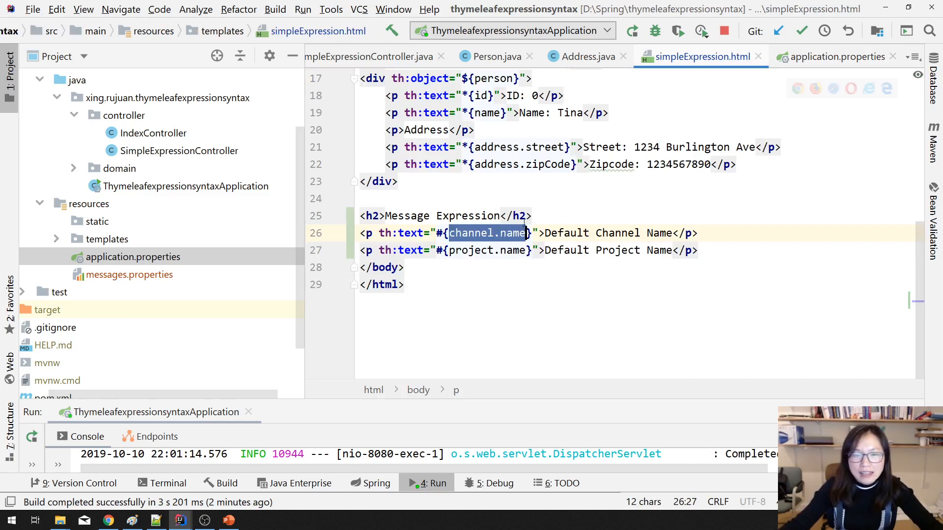
click(404, 284)
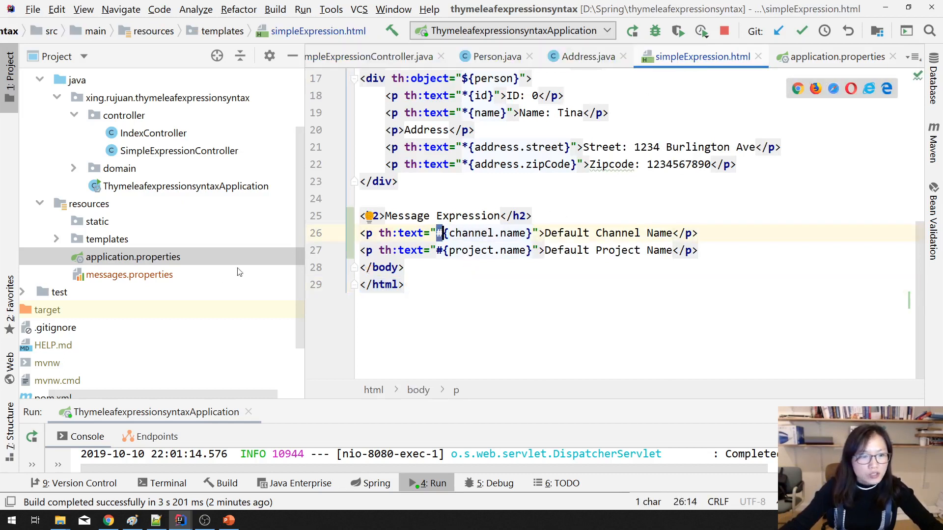
mouse_move(156, 281)
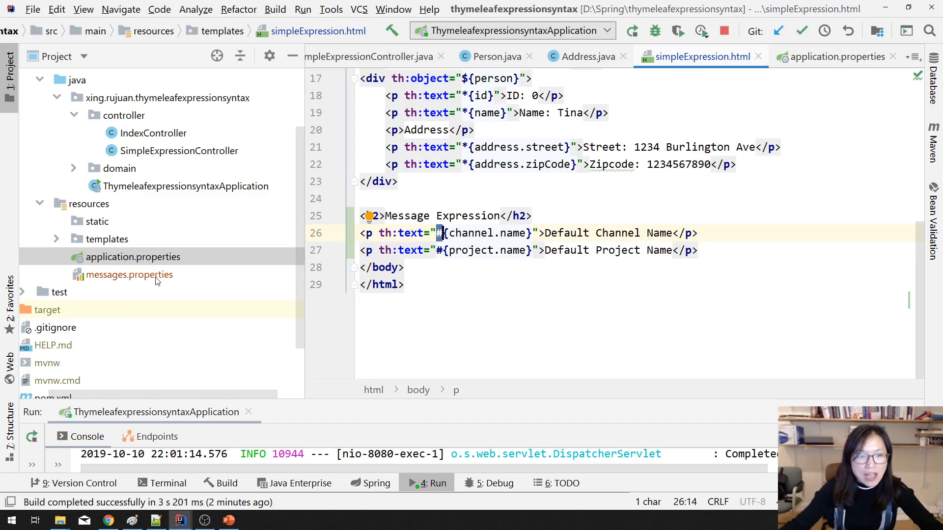